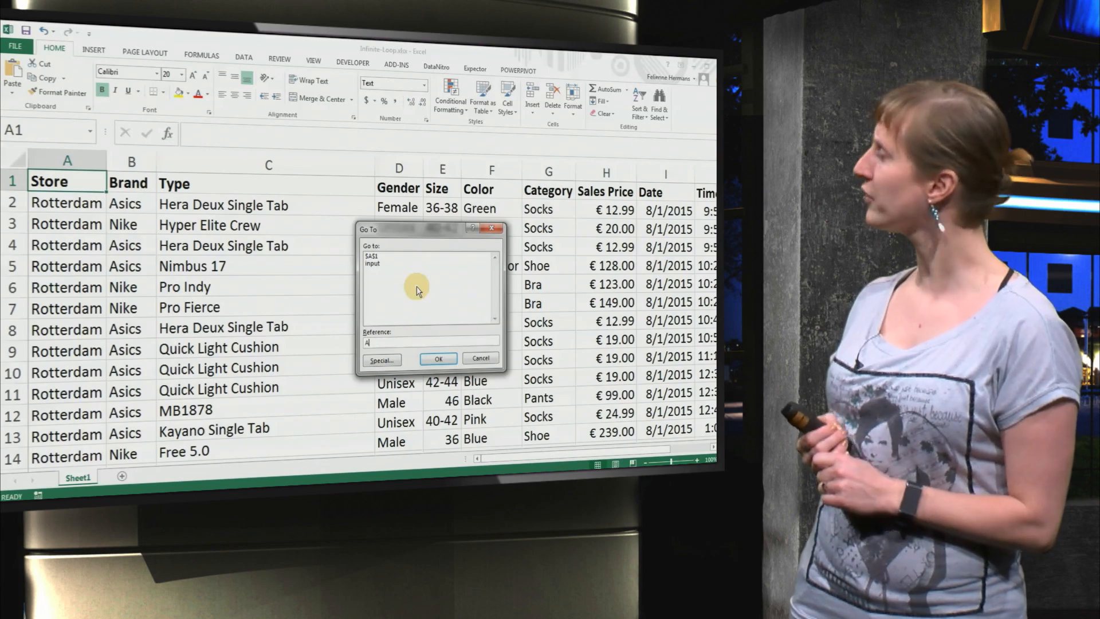
- Jump to cell A1 of the sales sheet via the Go To dialog
type("1")
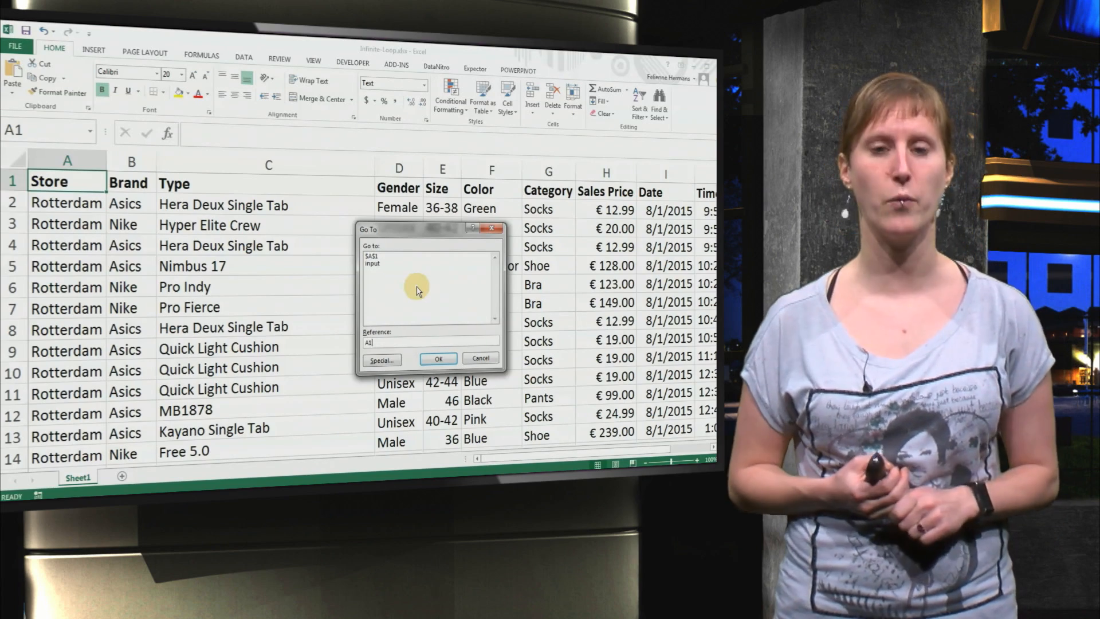
left_click(437, 359)
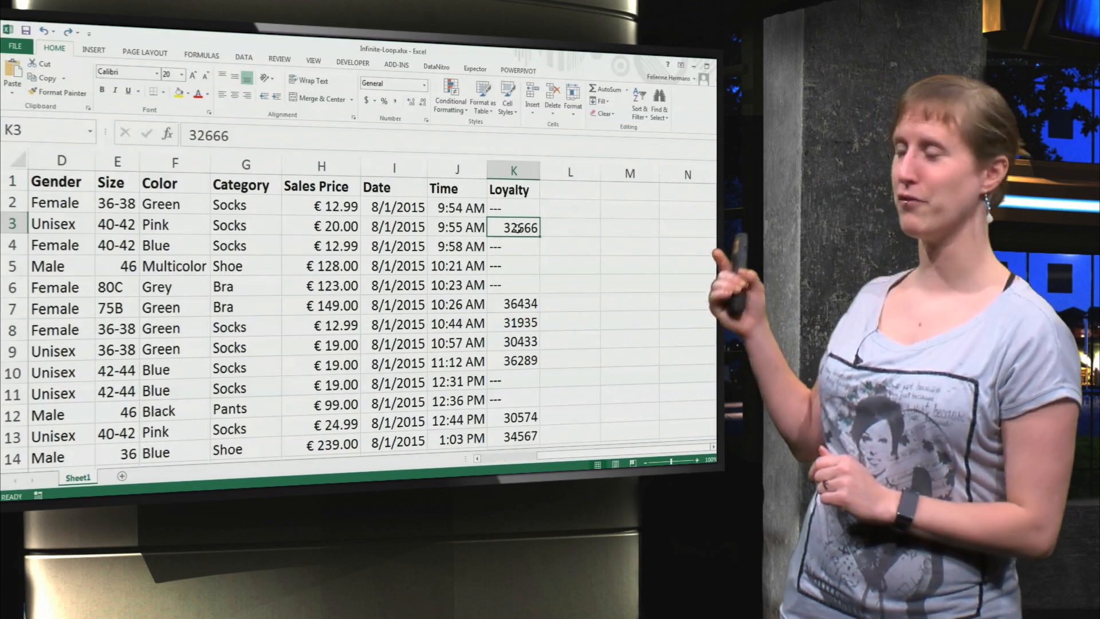
- Add a new Loyalty sheet with a 'Purchases without loyalty' label in A4
left_click(513, 208)
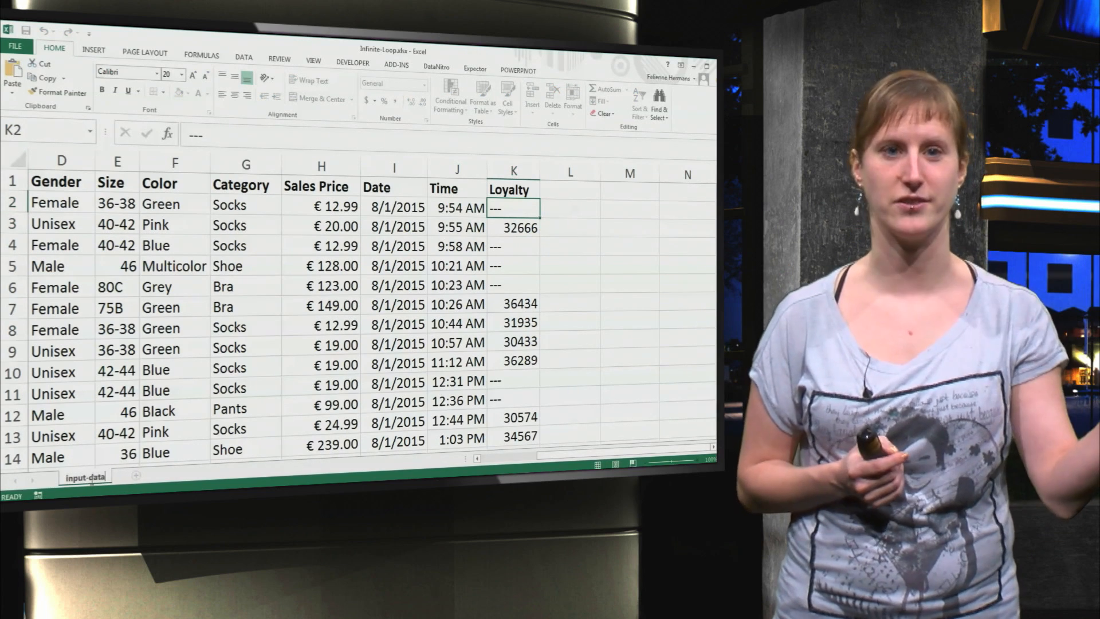
left_click(132, 475)
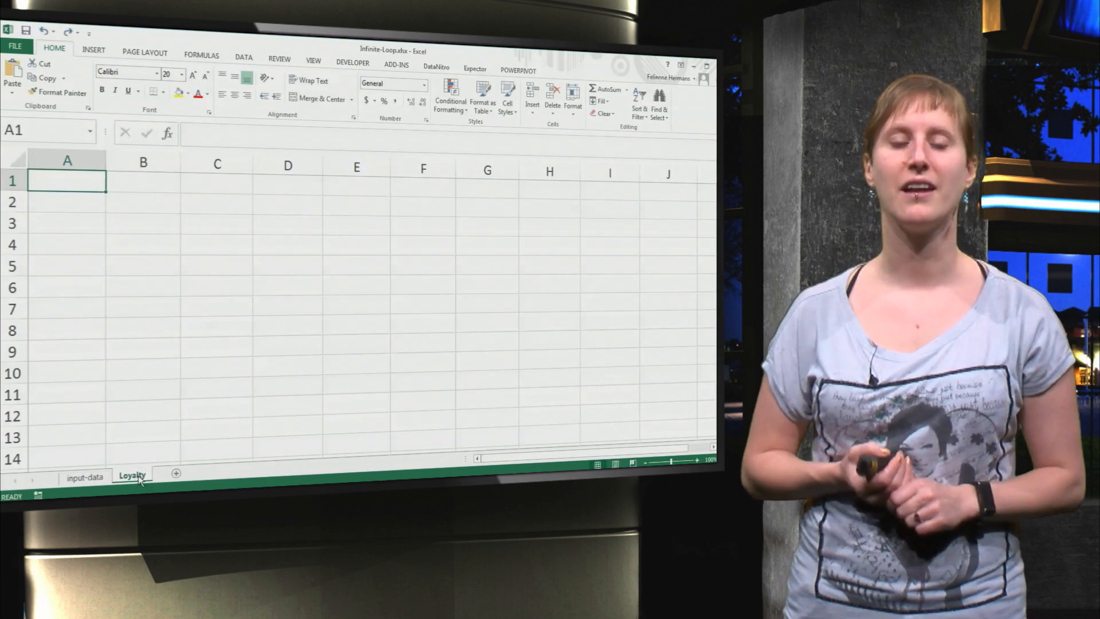
type("Purchases without")
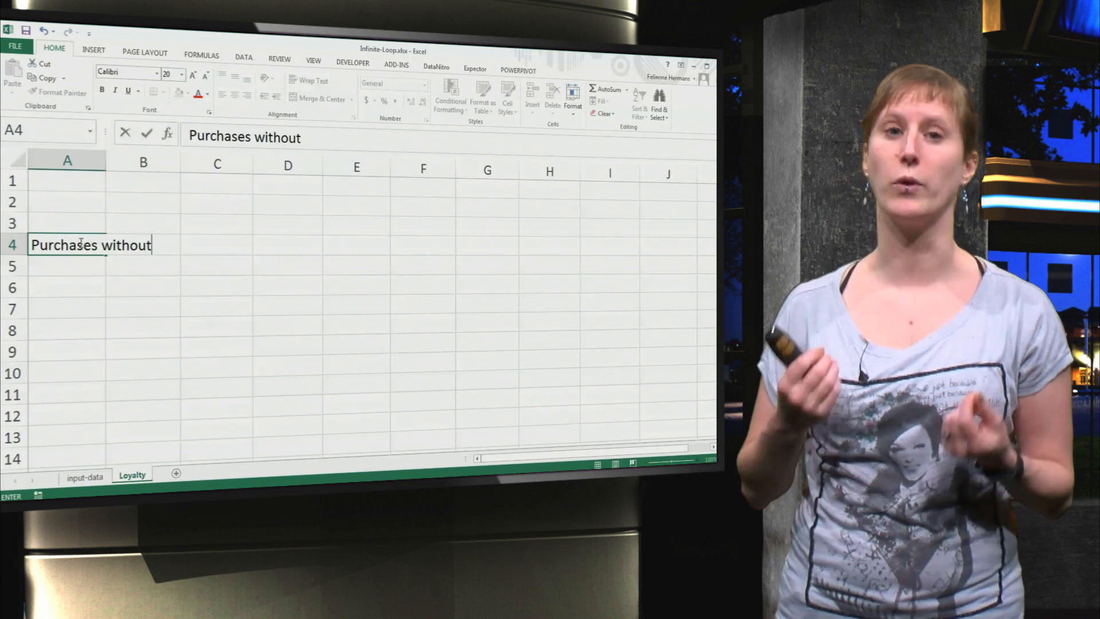
type("loyalty")
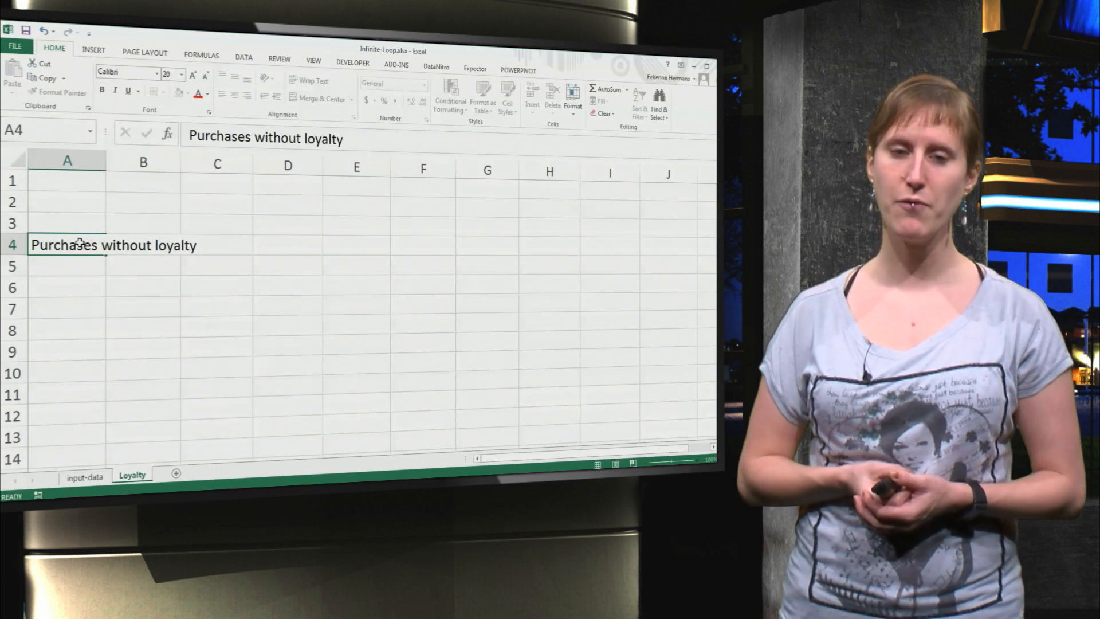
- Count purchases without loyalty in B4 with =COUNTIF('input-data'!K:K,"---"), giving 1785
type("=counti")
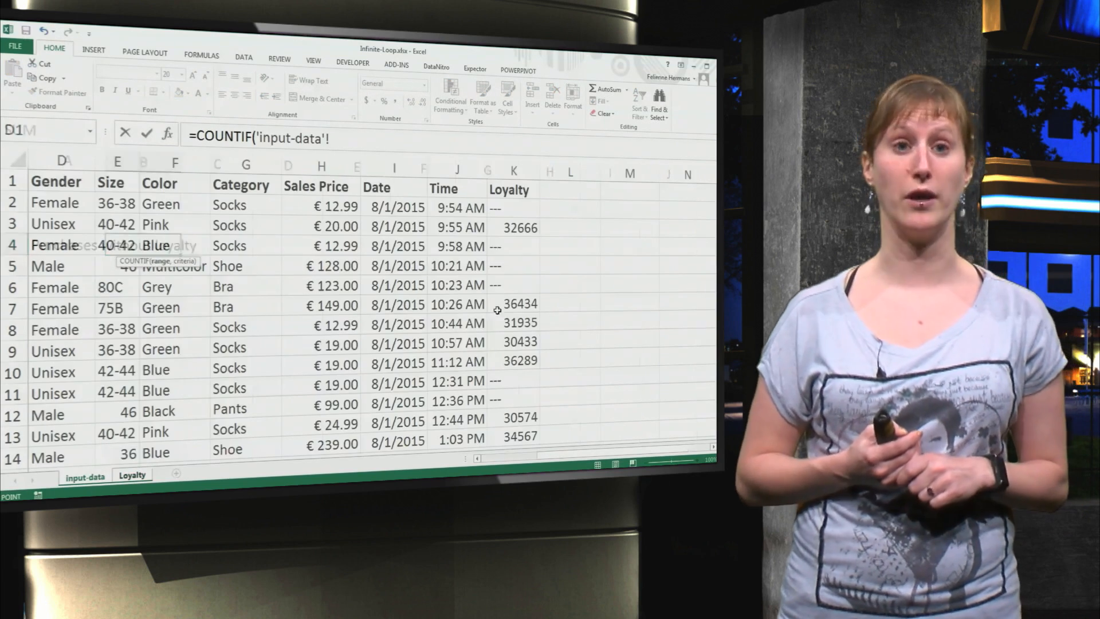
type("K:K,\"---\")")
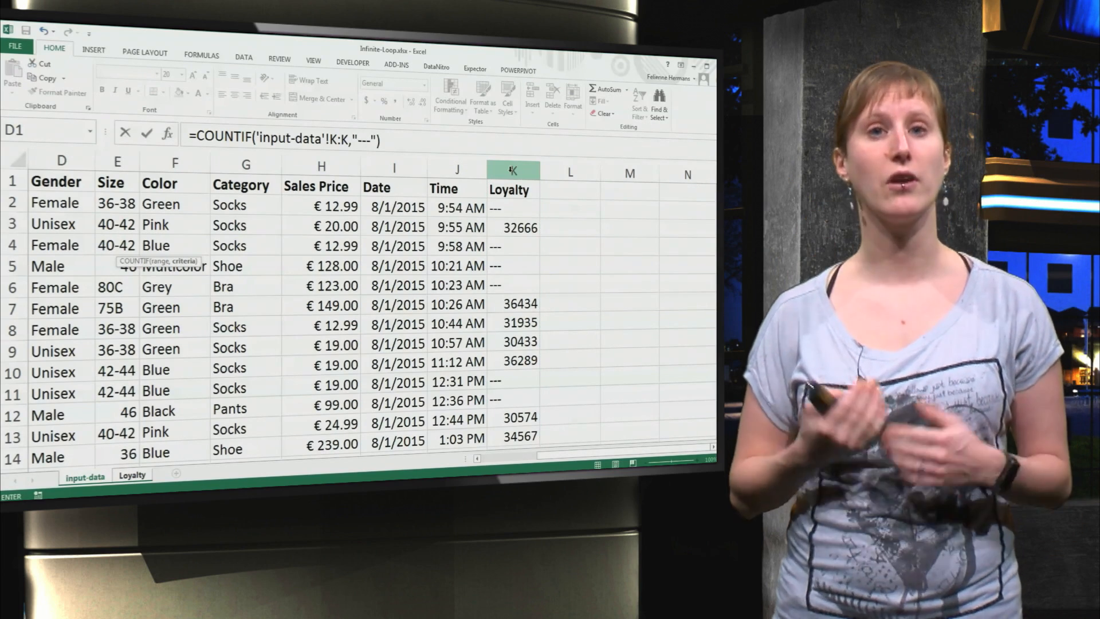
left_click(131, 475)
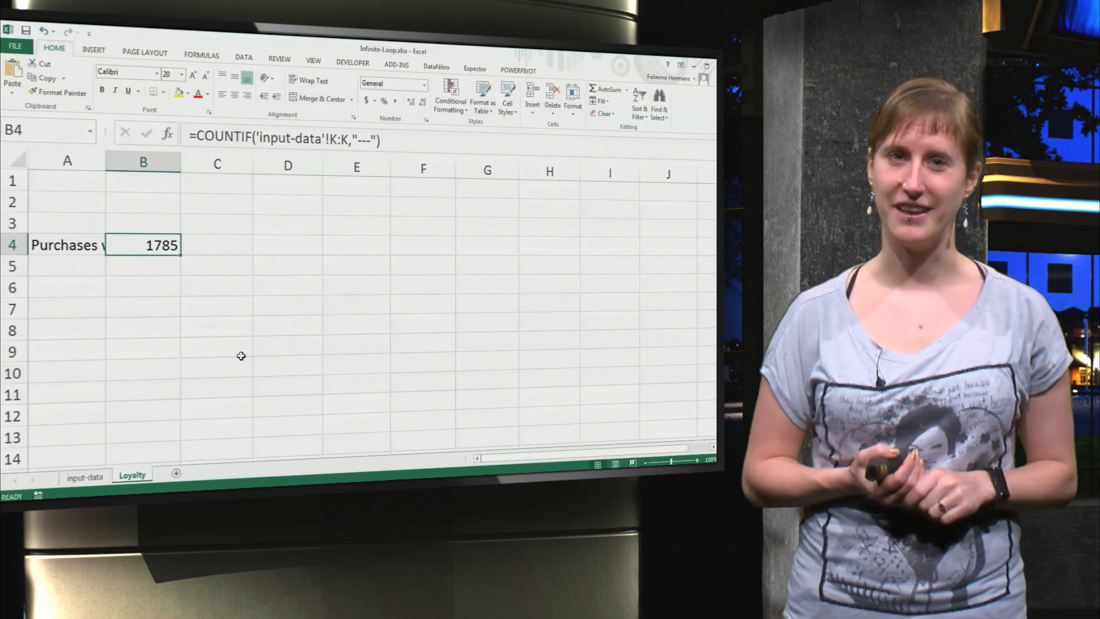
left_click(85, 475)
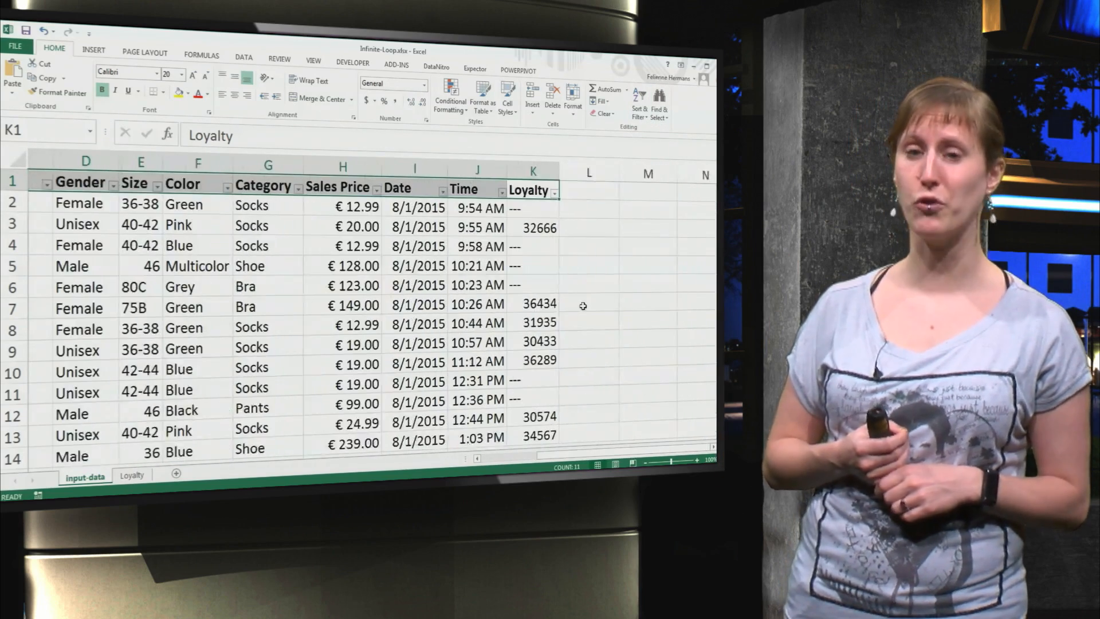
- Filter the Loyalty column to show only rows with value 0
left_click(535, 190)
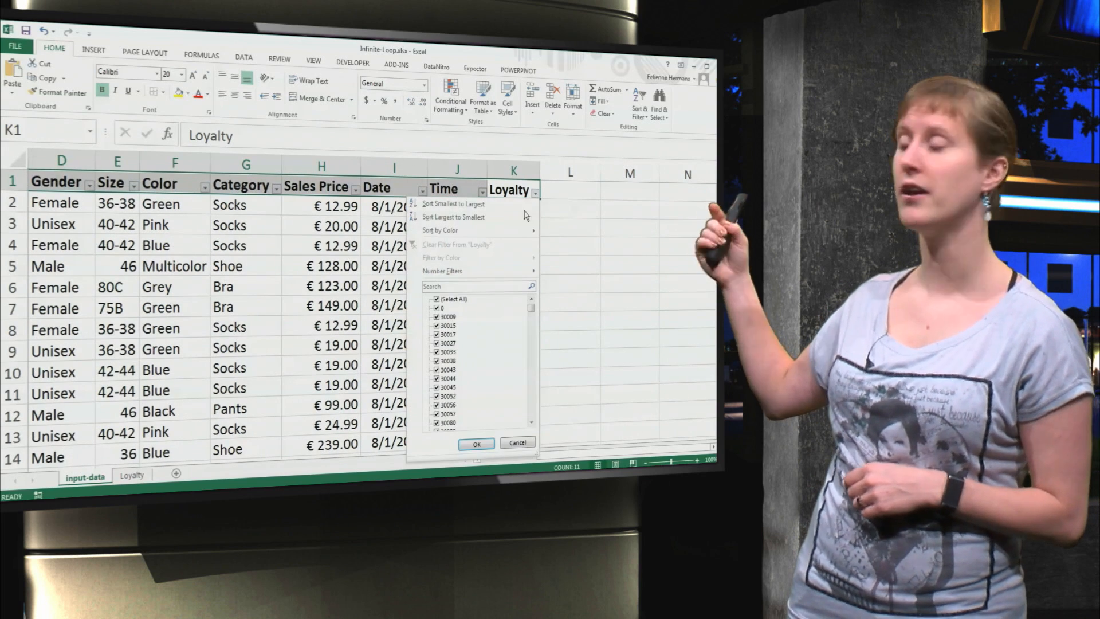
left_click(437, 298)
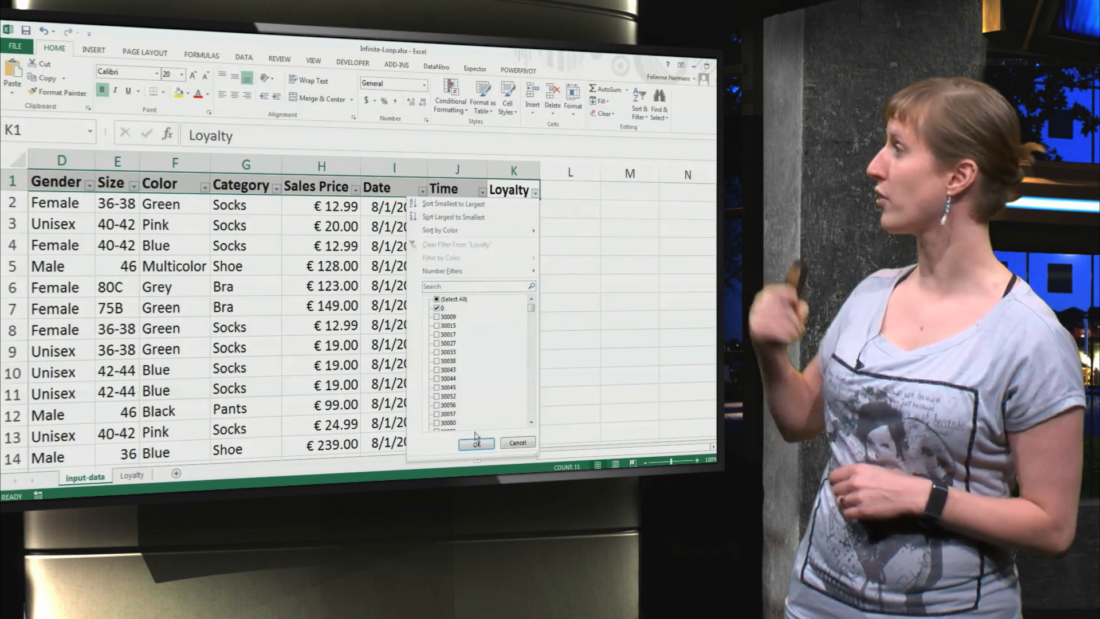
left_click(475, 444)
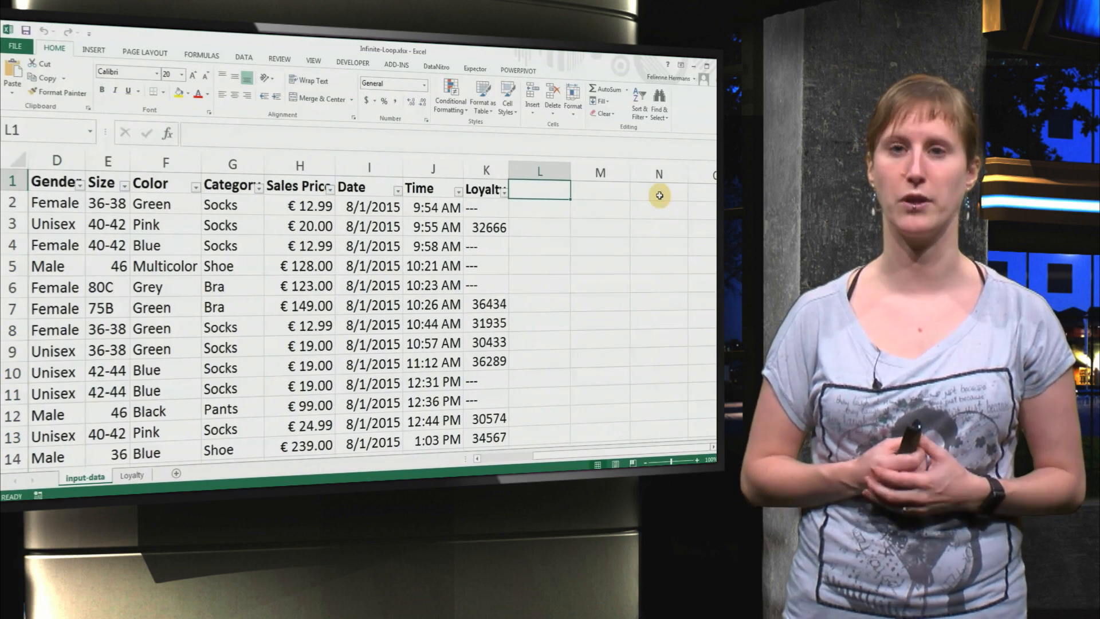
- Add a Loyalty-processed header in L1
type("Loyal")
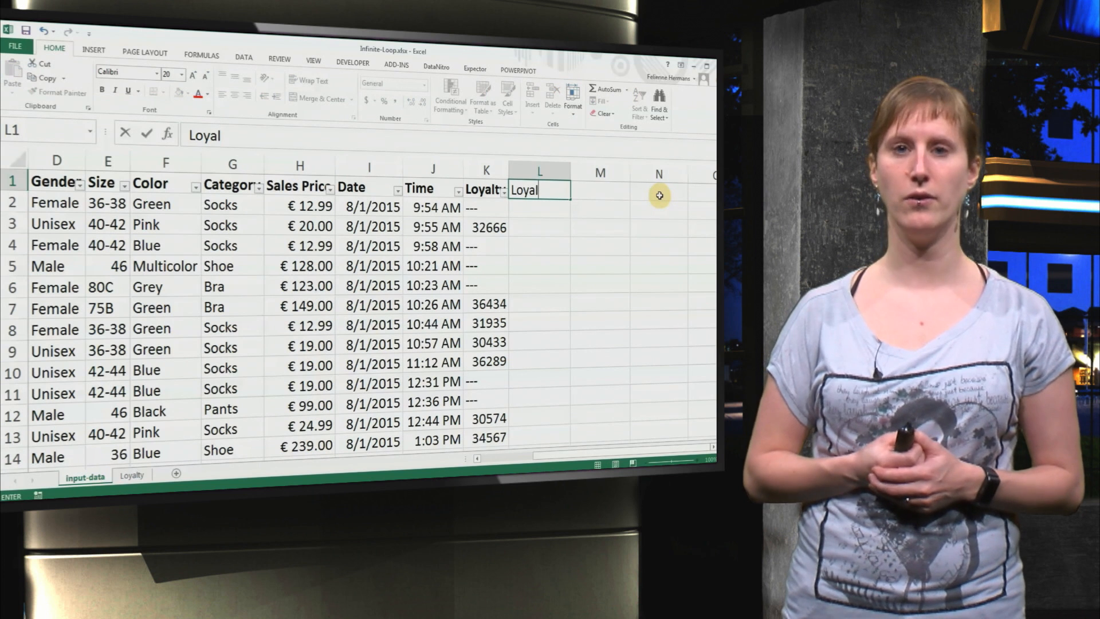
type("ty-")
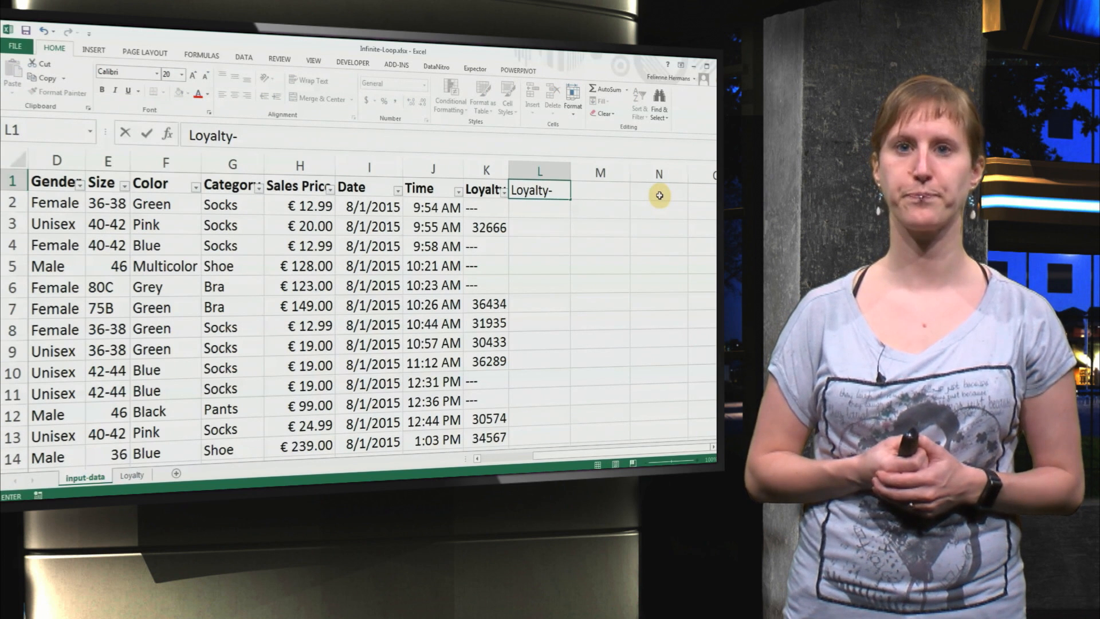
type("processed")
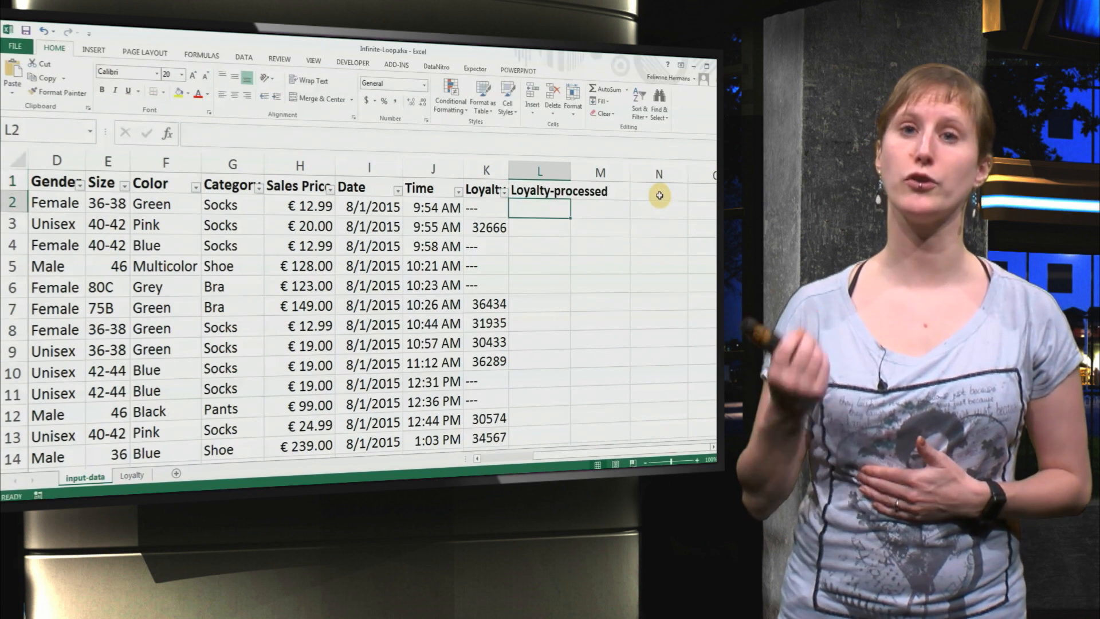
- Enter =IF(OR(ISBLANK(K2),OR(K2=0,K2="---")),"---",K2) in L2 to normalise the loyalty value
type("=if(or")
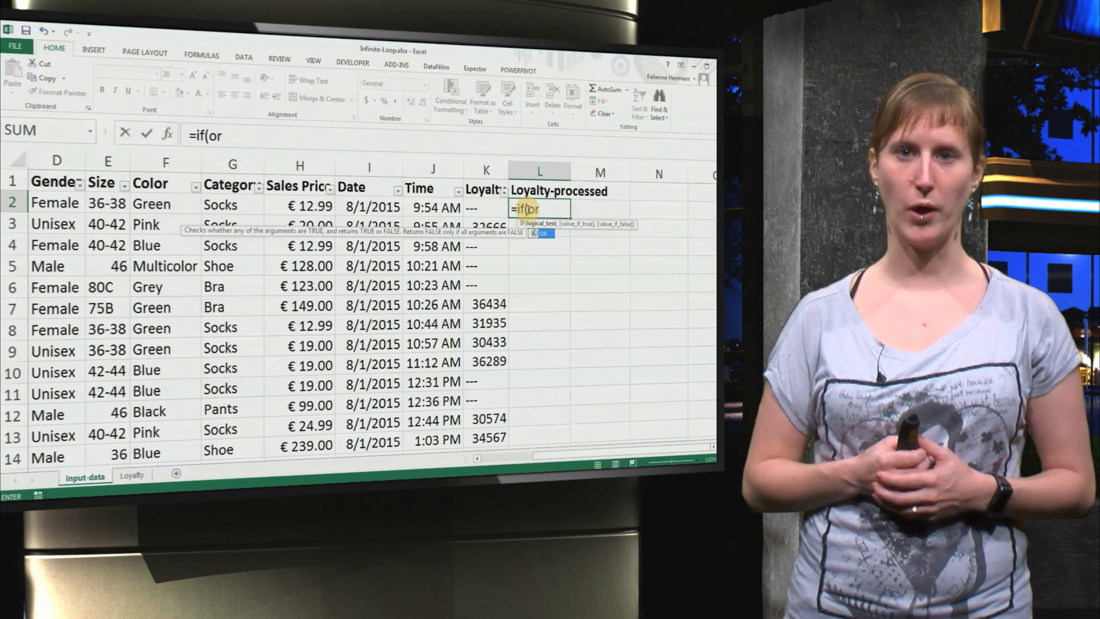
type("(isbl")
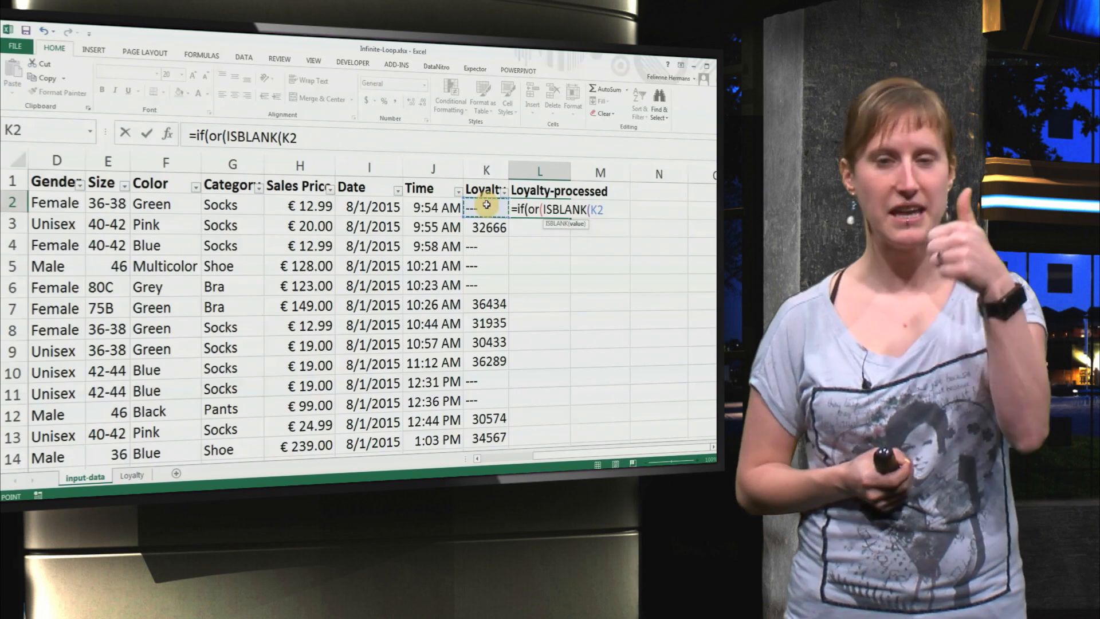
type("),or")
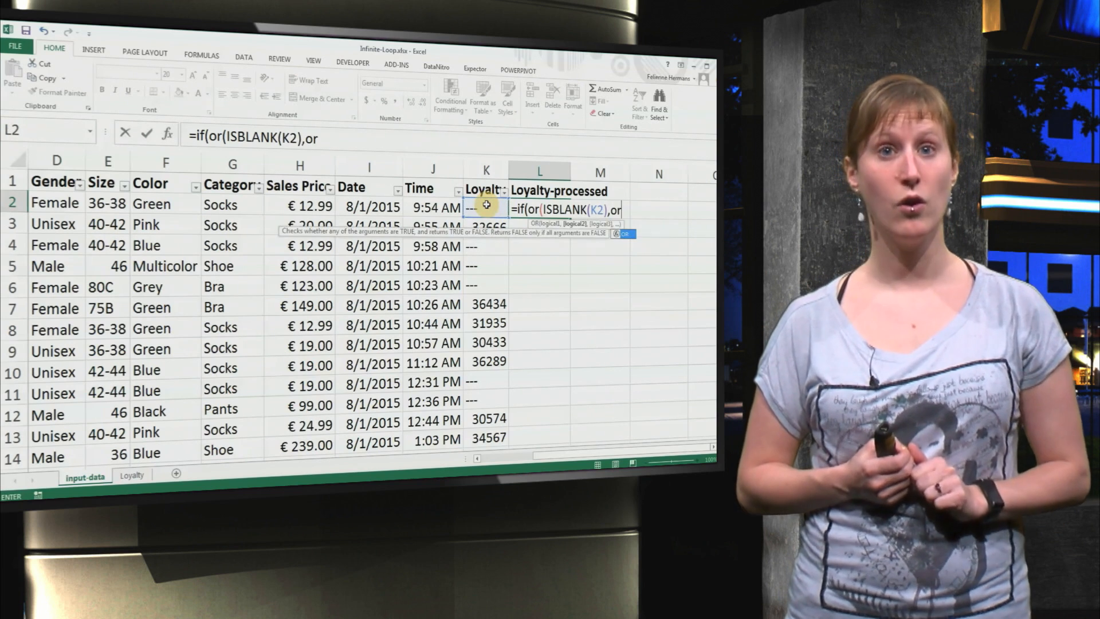
type("(K2")
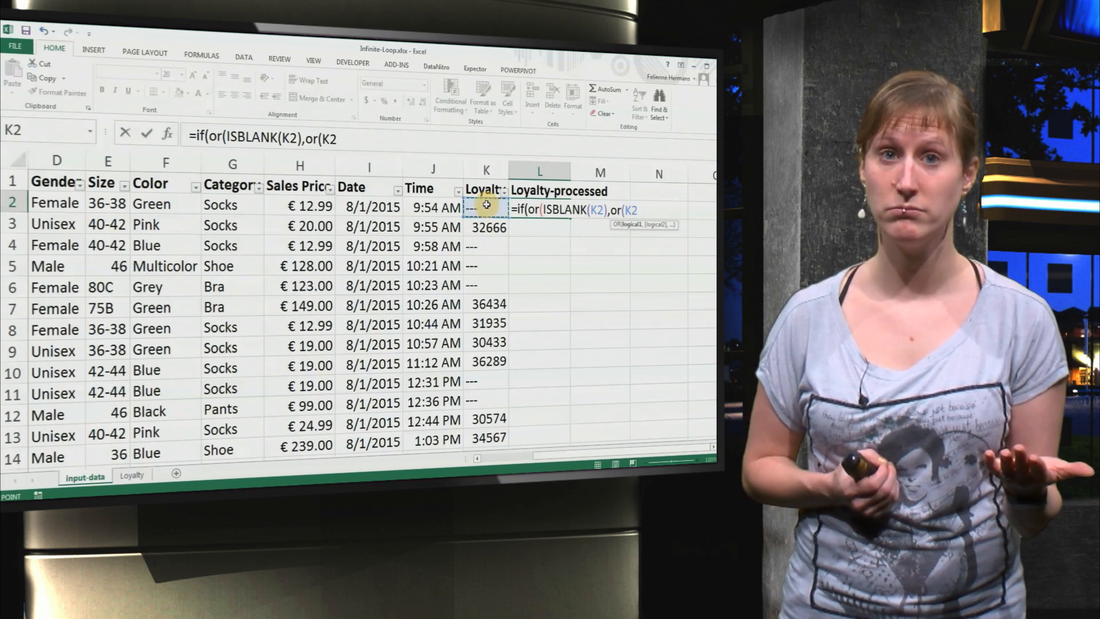
type("=0")
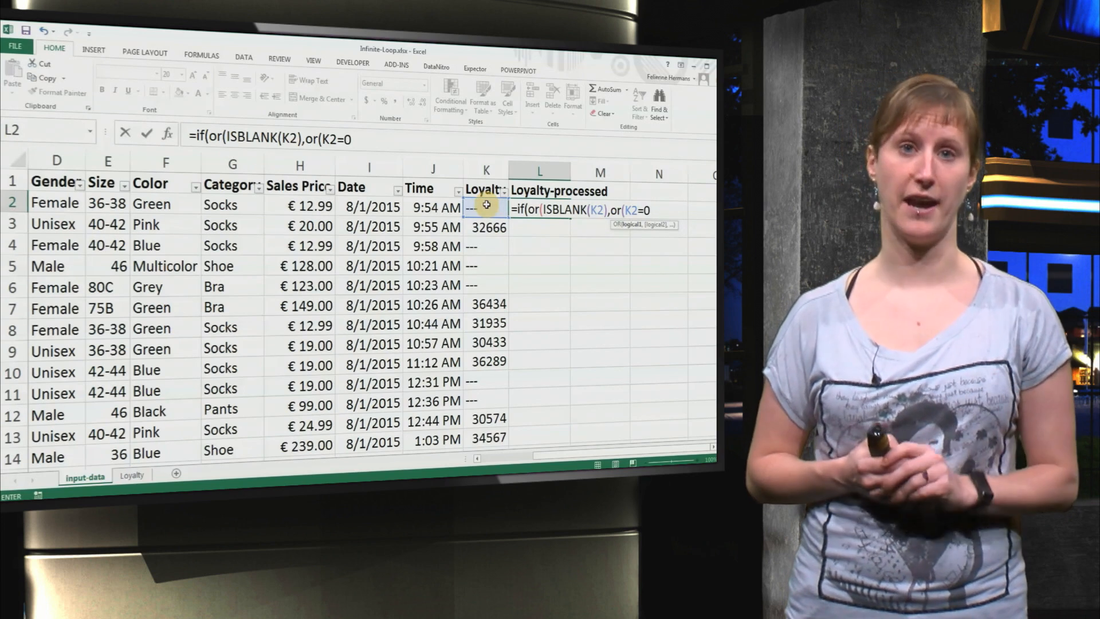
type(",K2=\"-")
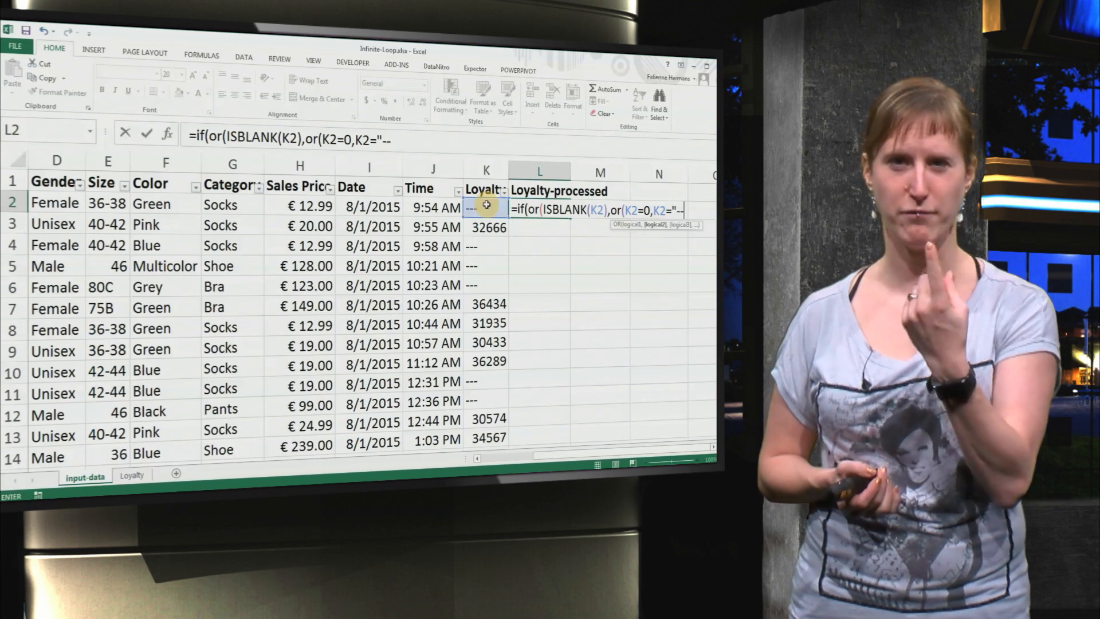
type("-\")")
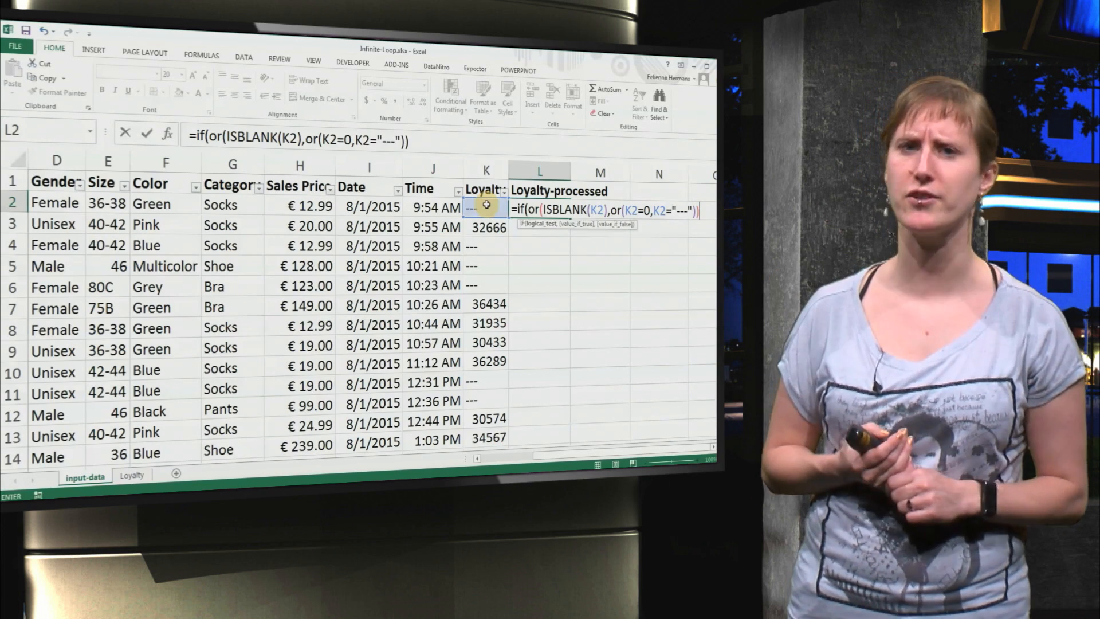
type(",")
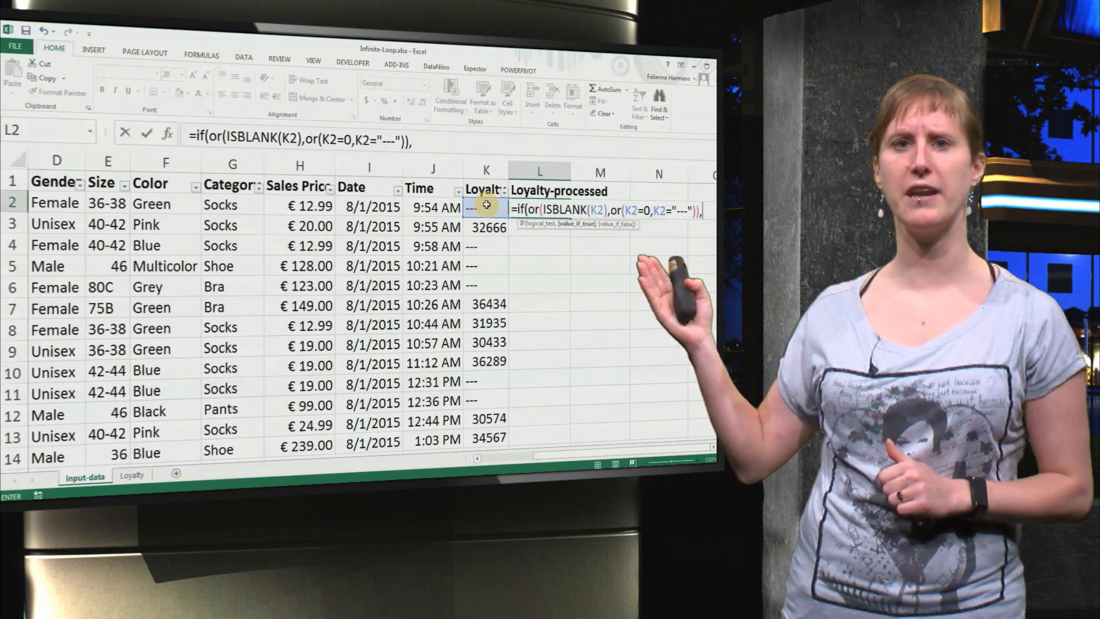
type(",\"---\",K2")
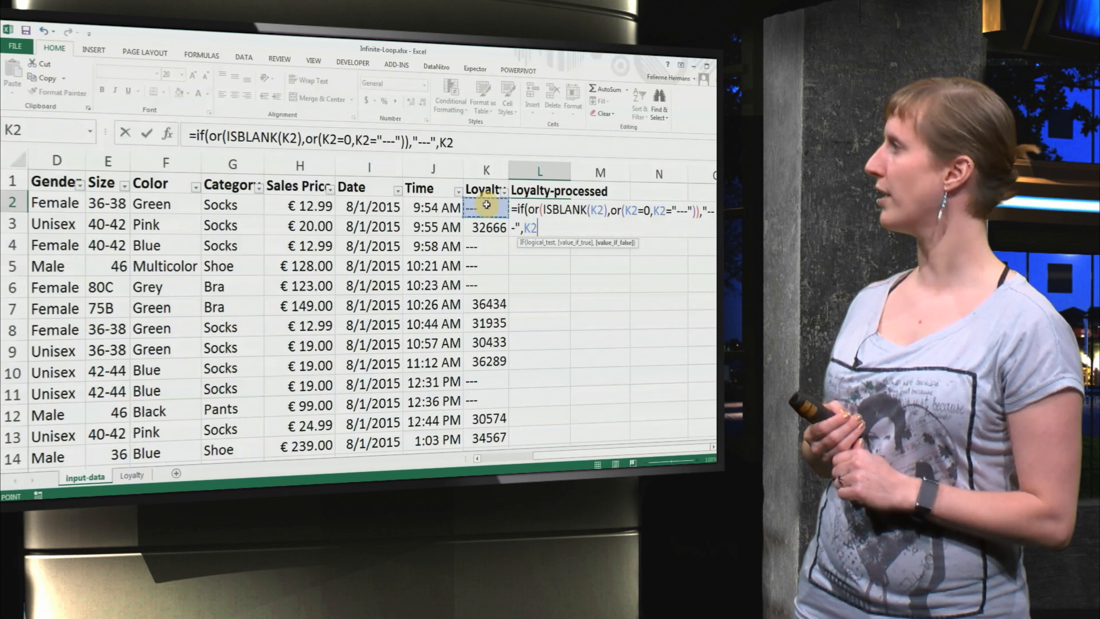
key("Enter")
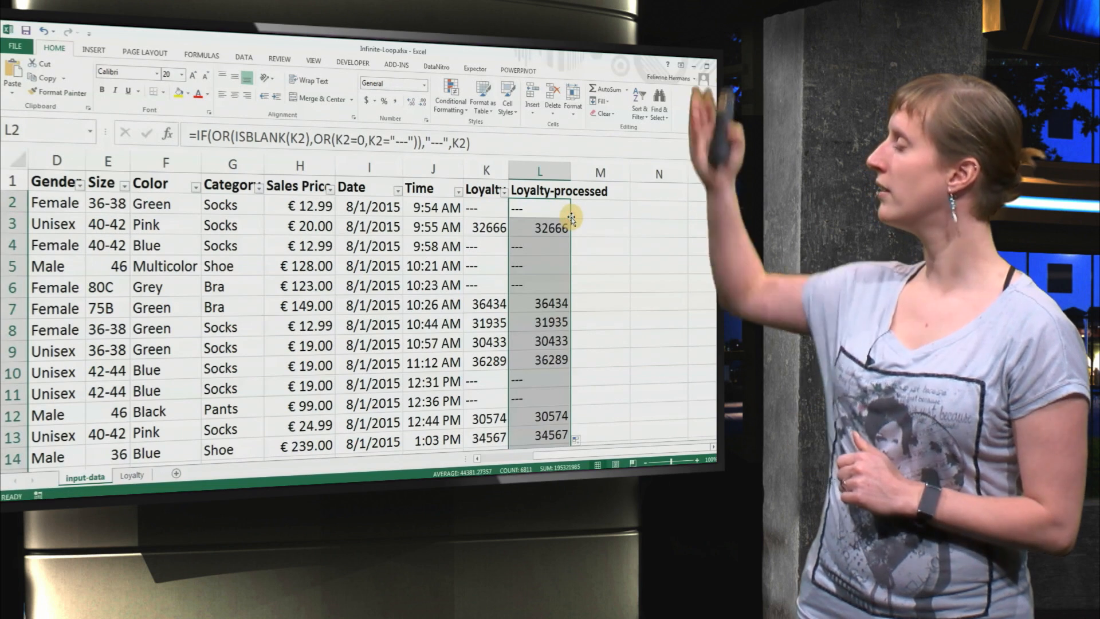
- Filter Loyalty to keep only --- and blank values, leaving 2405 of 6811 records
left_click(503, 190)
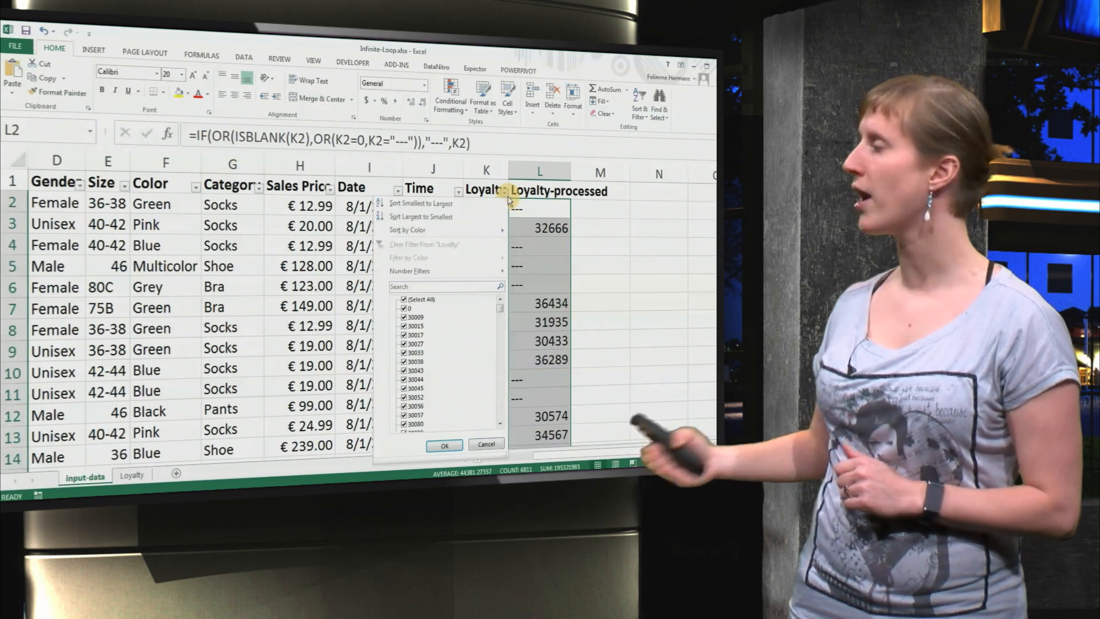
left_click(404, 299)
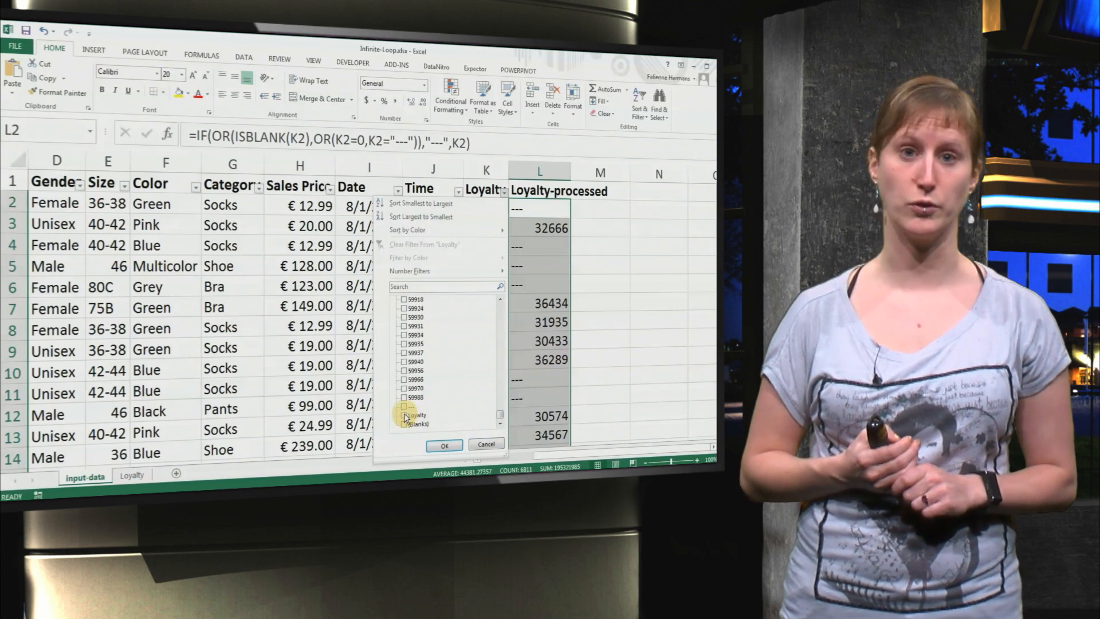
left_click(403, 415)
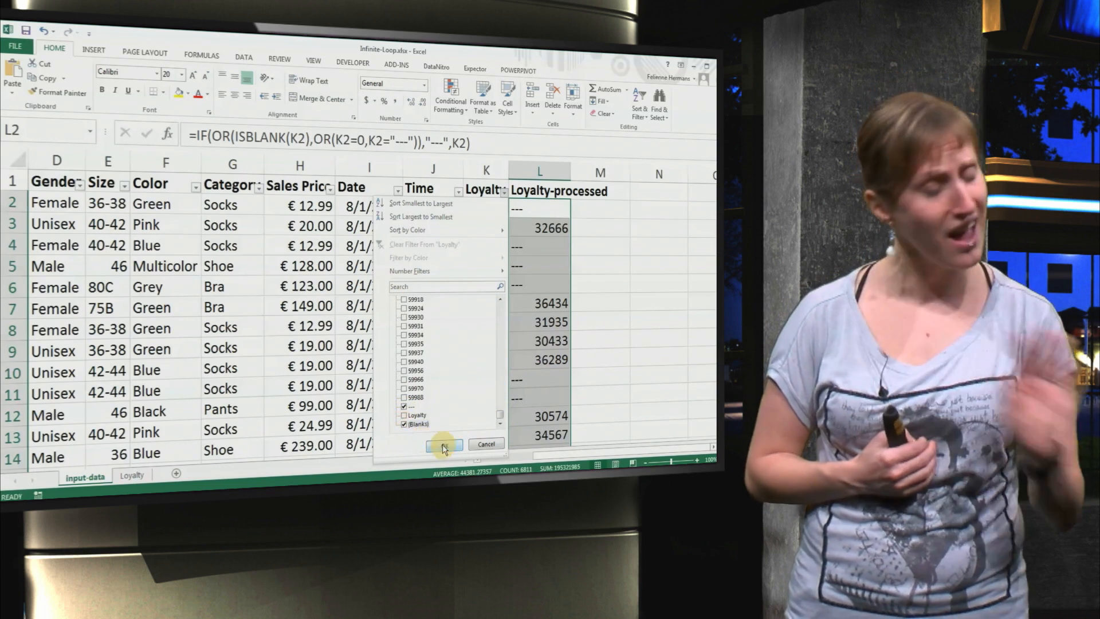
left_click(441, 444)
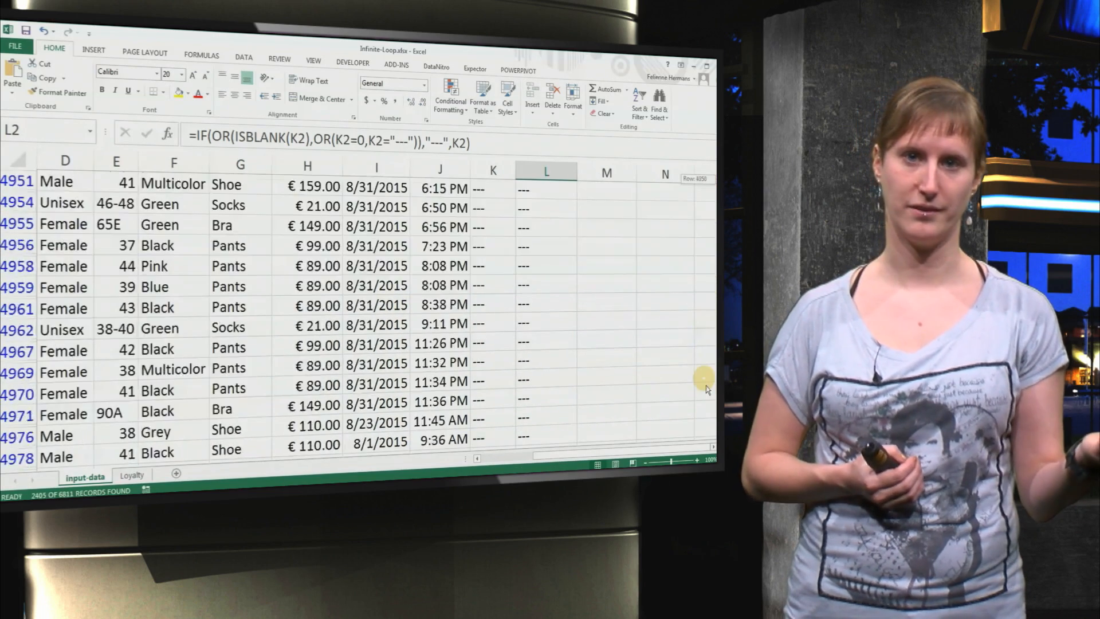
scroll("down", 3)
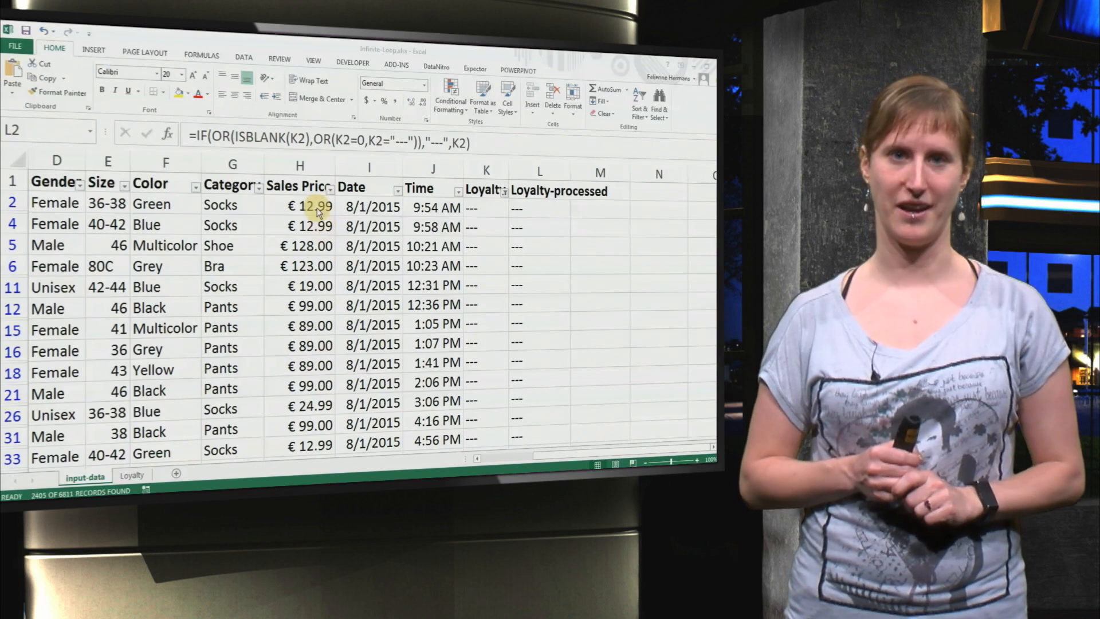
- Filter Sales Price to € 12.99 rows and start a test formula in M4828
left_click(300, 187)
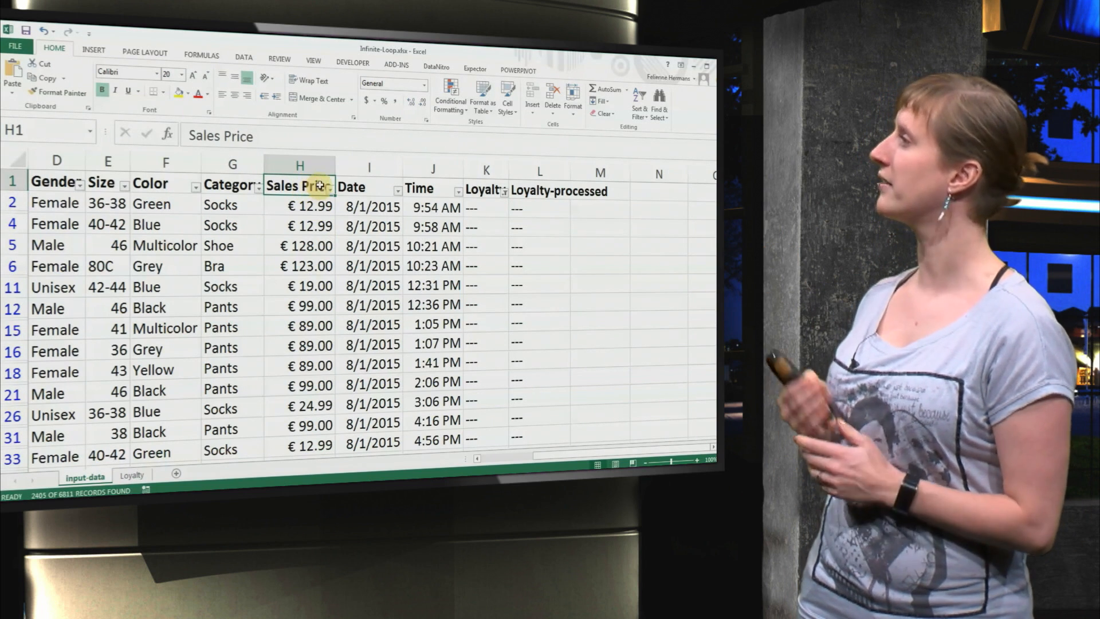
left_click(321, 186)
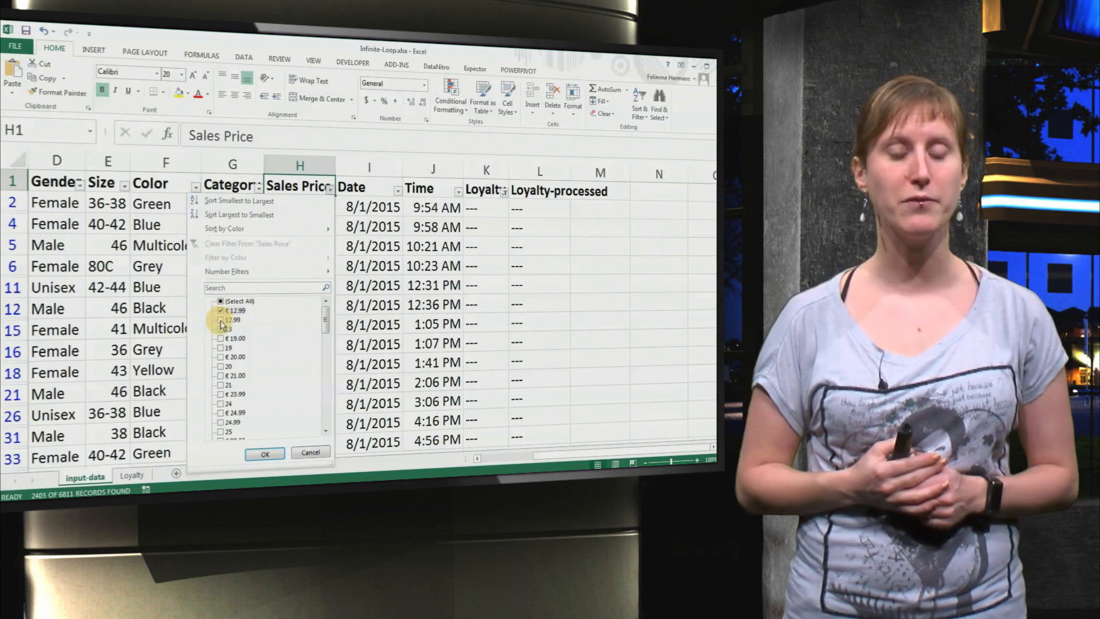
left_click(264, 453)
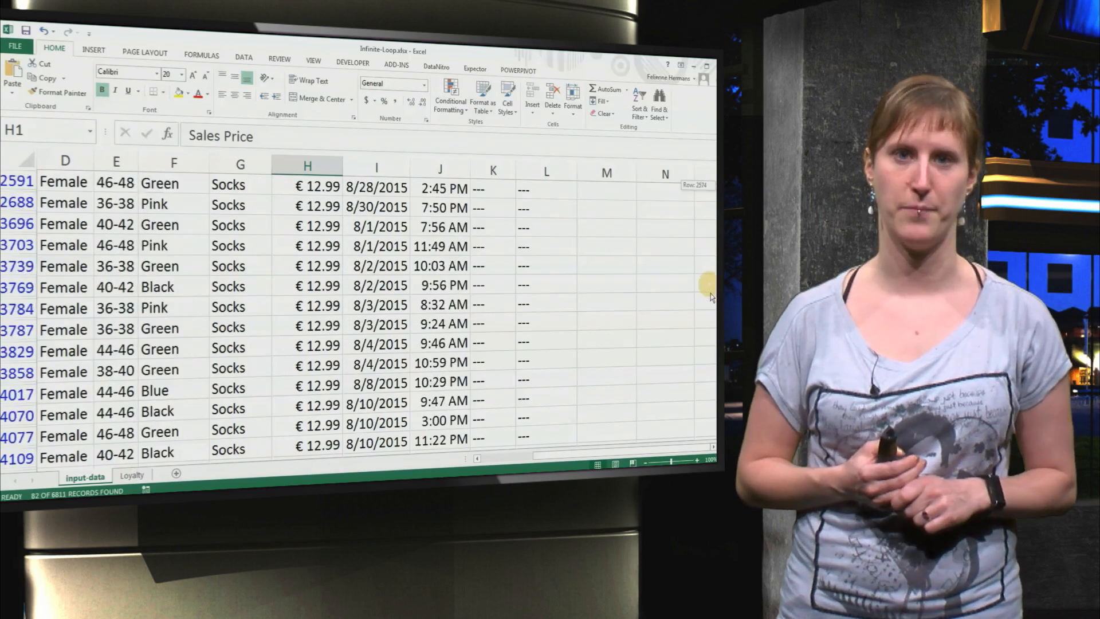
left_click(606, 319)
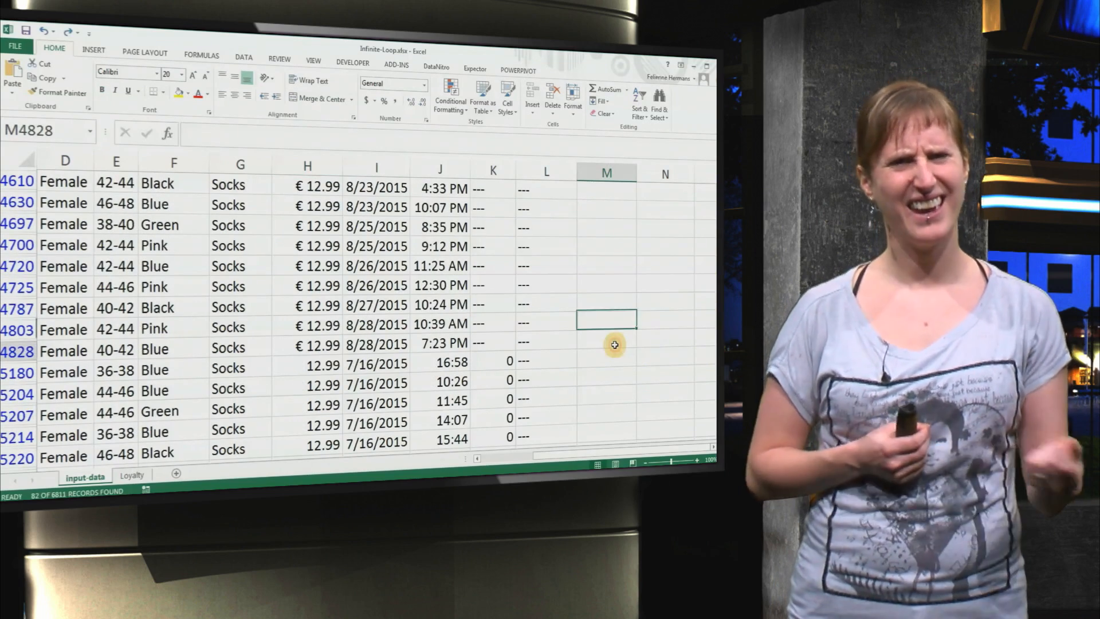
type("=")
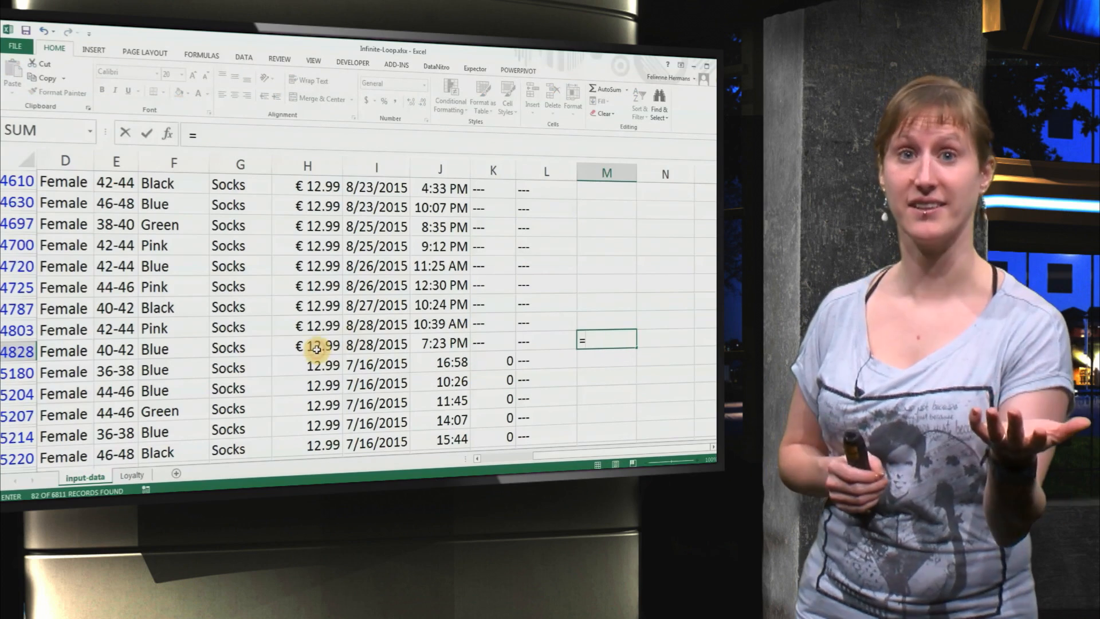
left_click(307, 368)
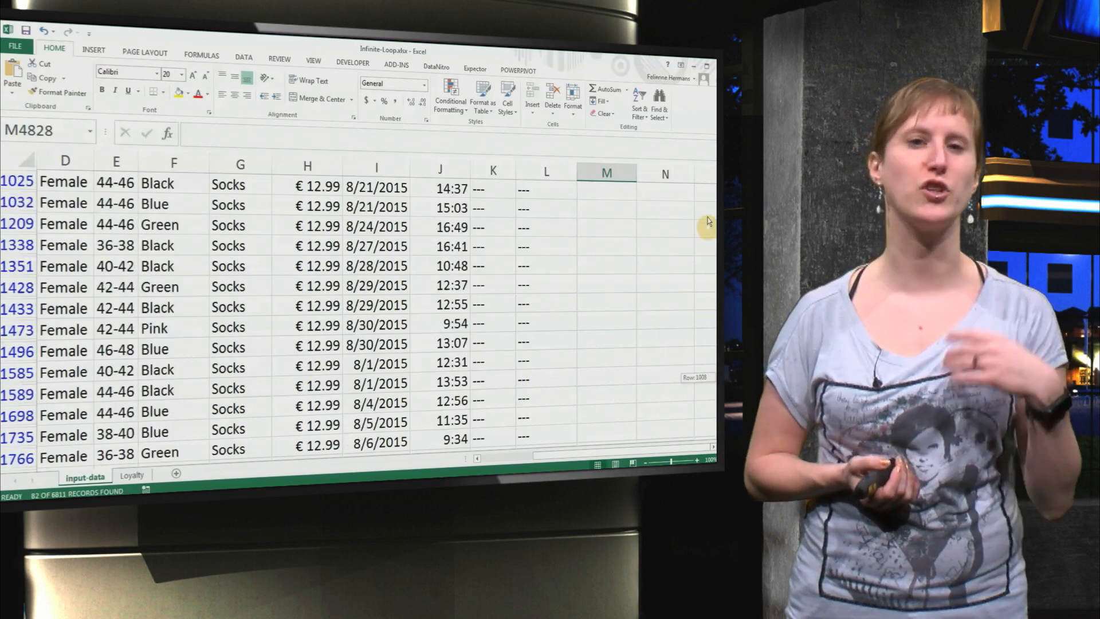
- Refilter Sales Price to show only the five rows priced € 100,00
left_click(343, 187)
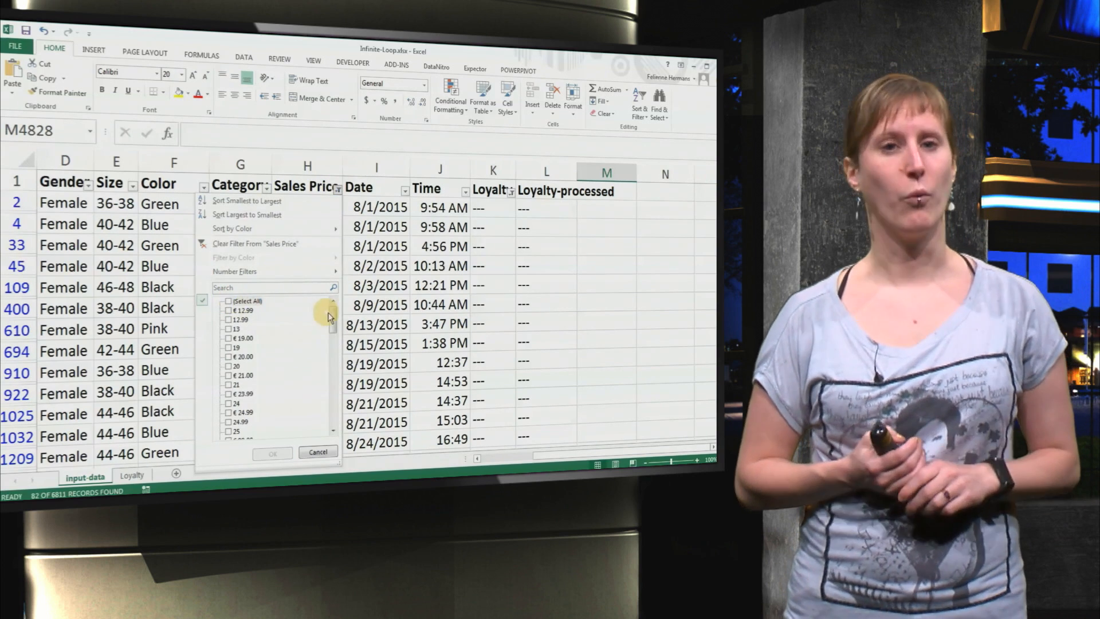
scroll("down", 3)
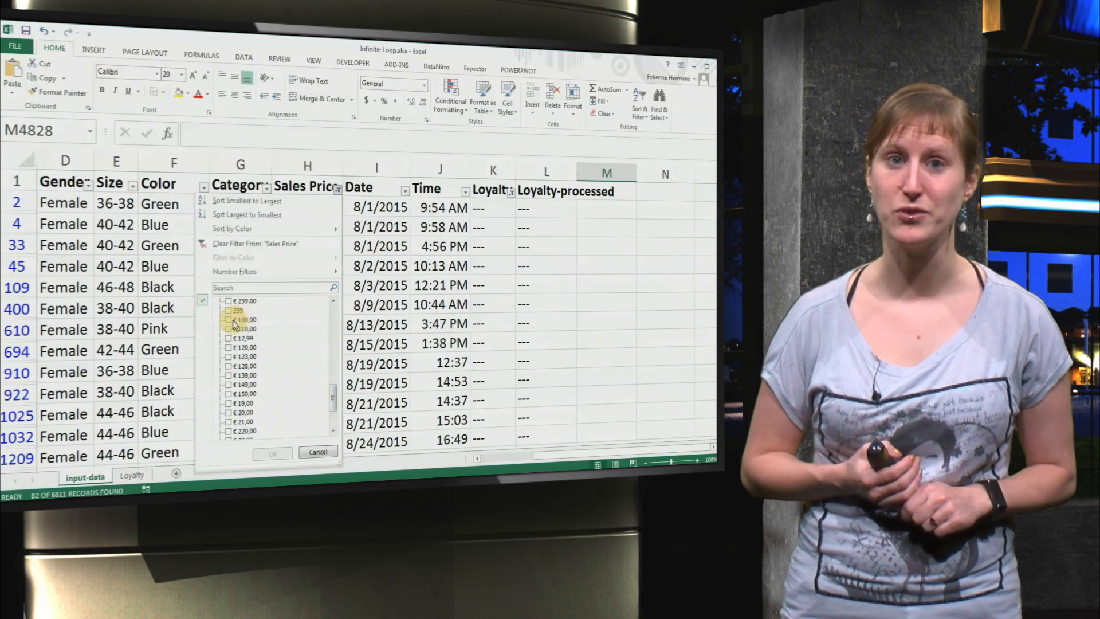
left_click(238, 319)
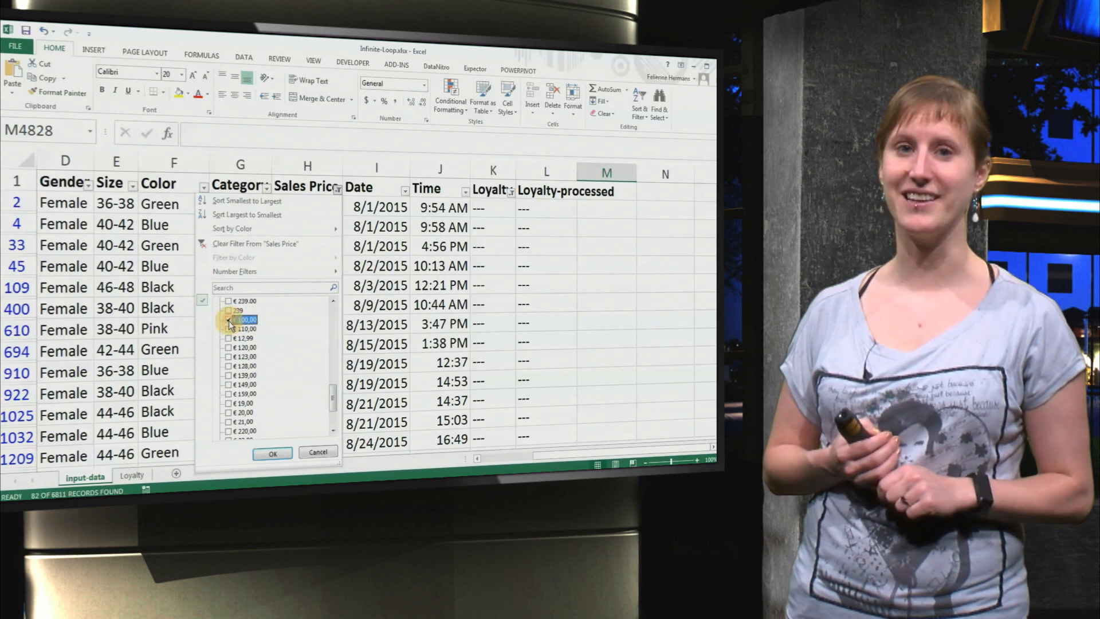
left_click(272, 452)
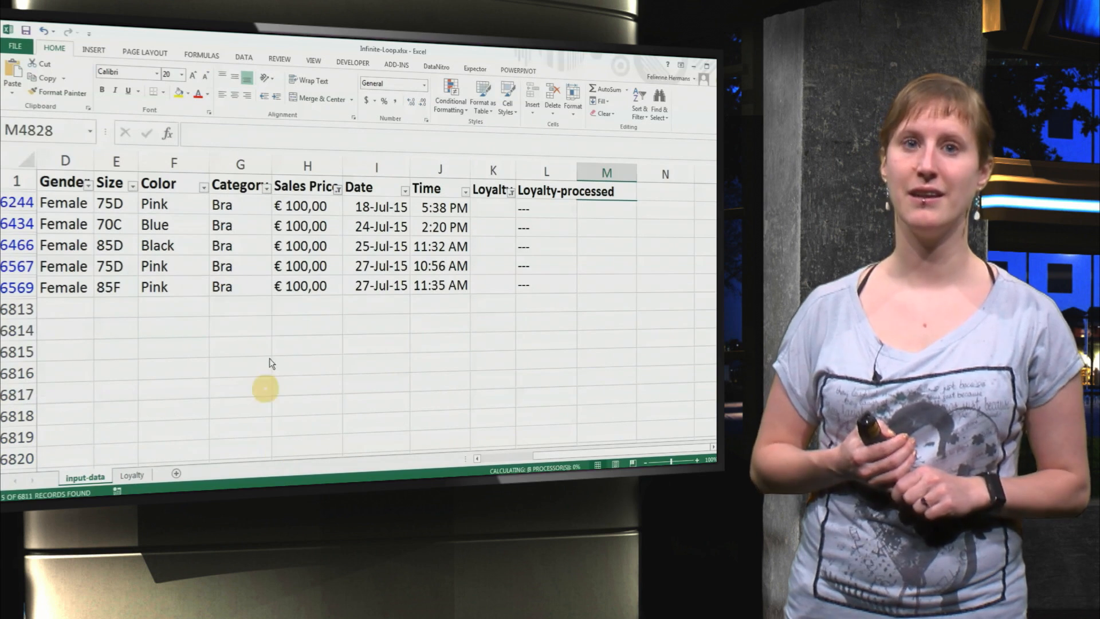
- Try summing H6244+H6434 in M6244, get #VALUE!, and clear it
left_click(307, 205)
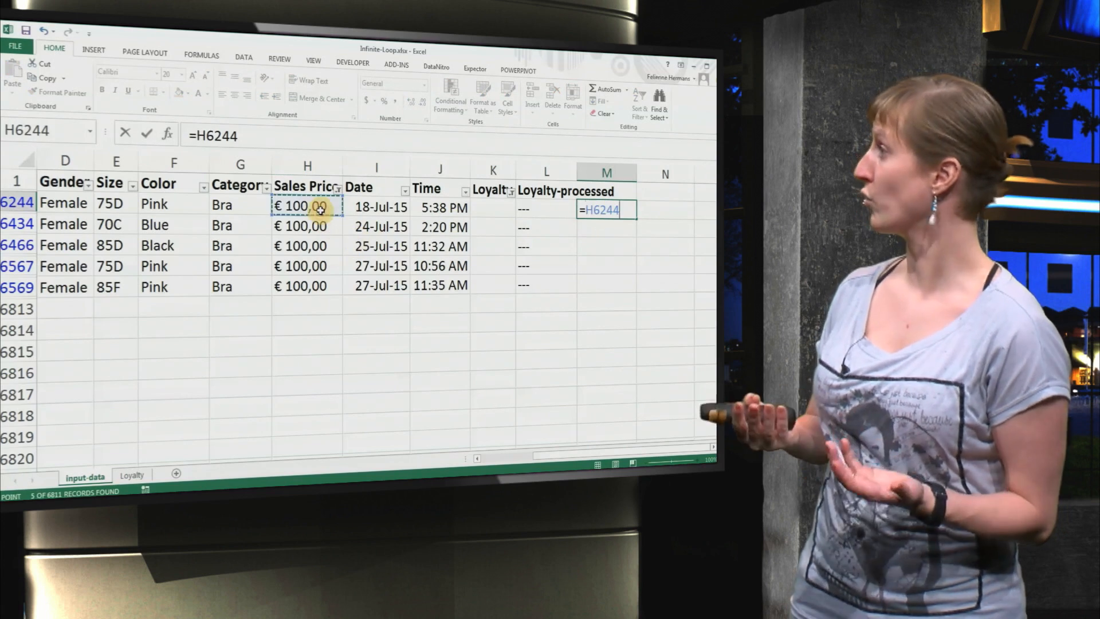
left_click(301, 225)
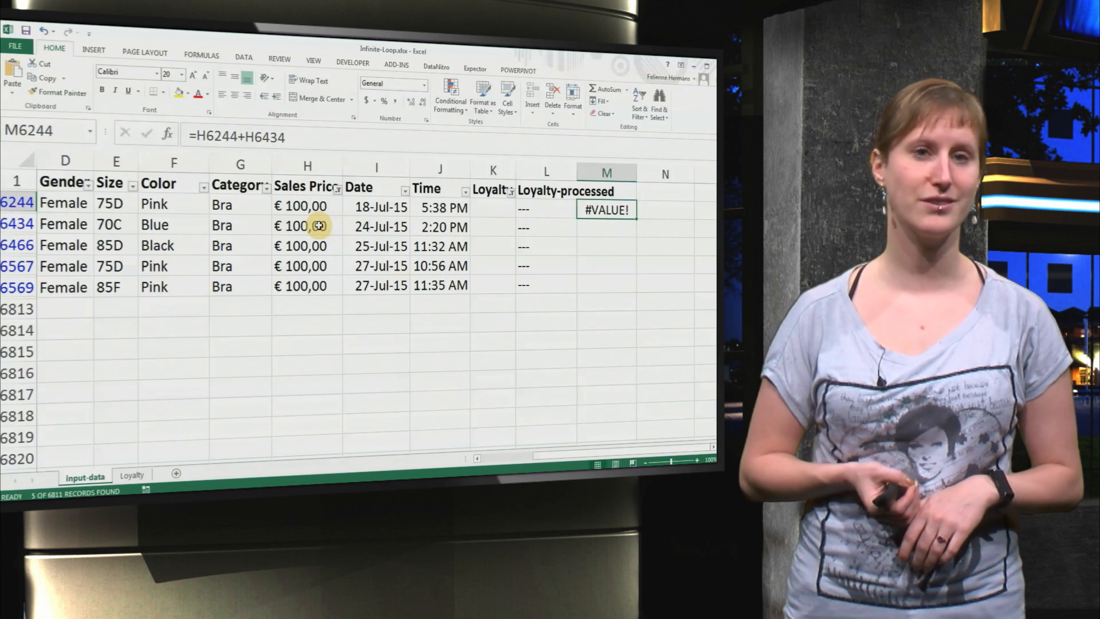
key("Delete")
type("=")
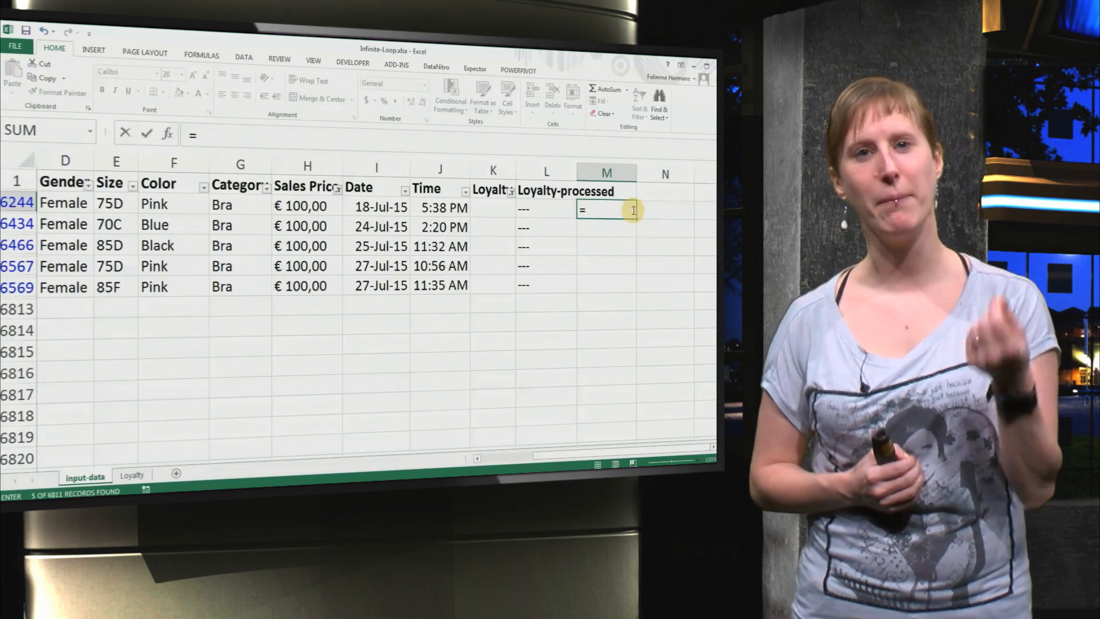
- Check H6244's price with =ISTEXT(H6244), returning TRUE
type("ISTEXT(")
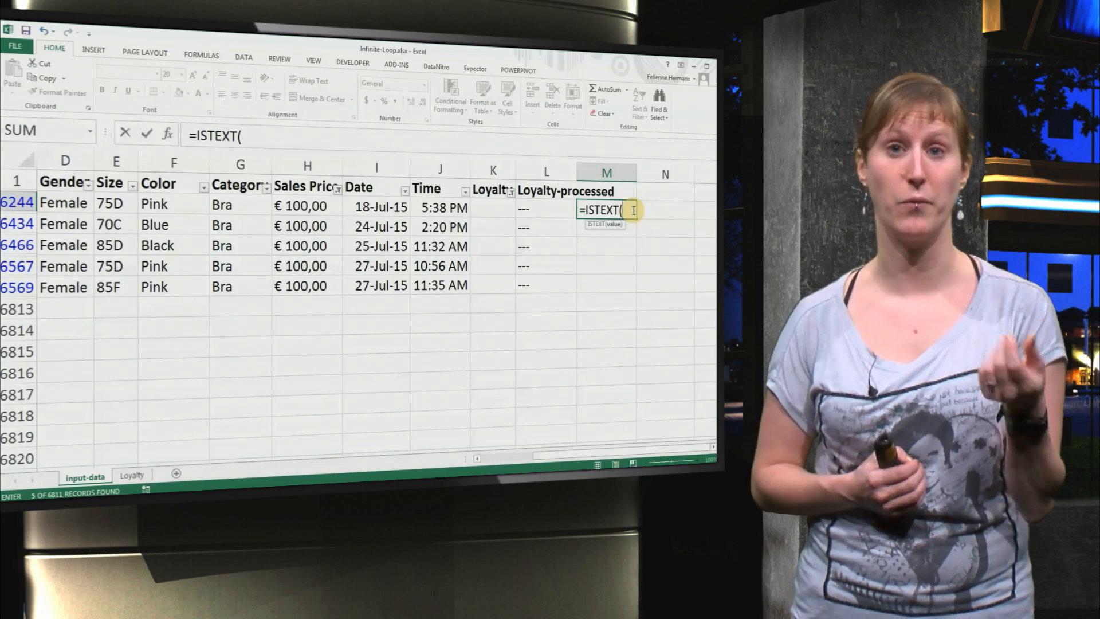
left_click(300, 206)
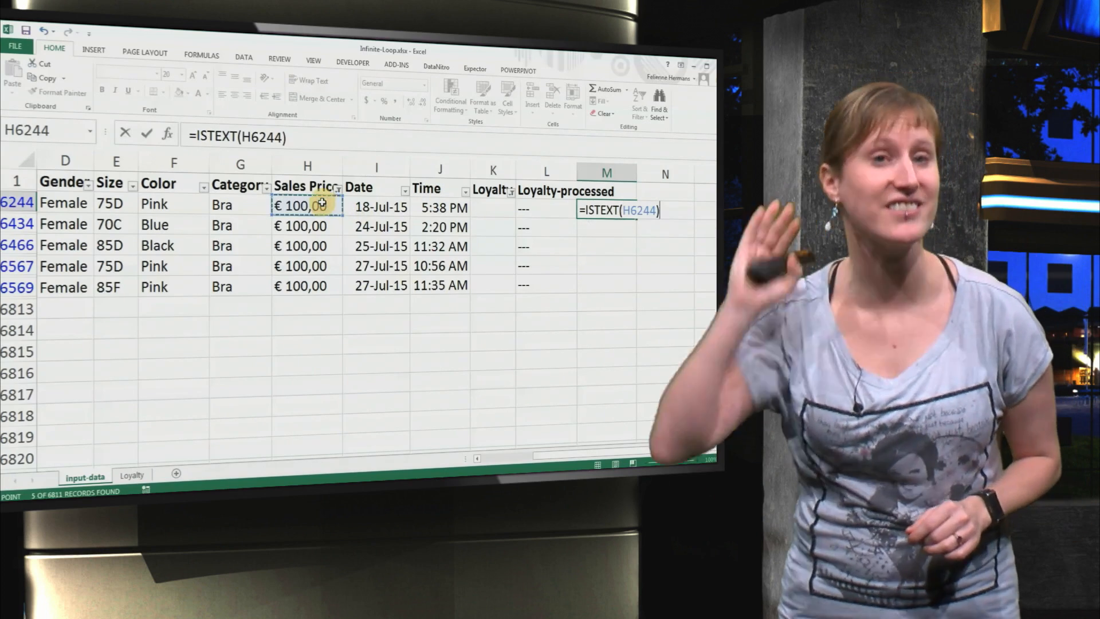
key("Enter")
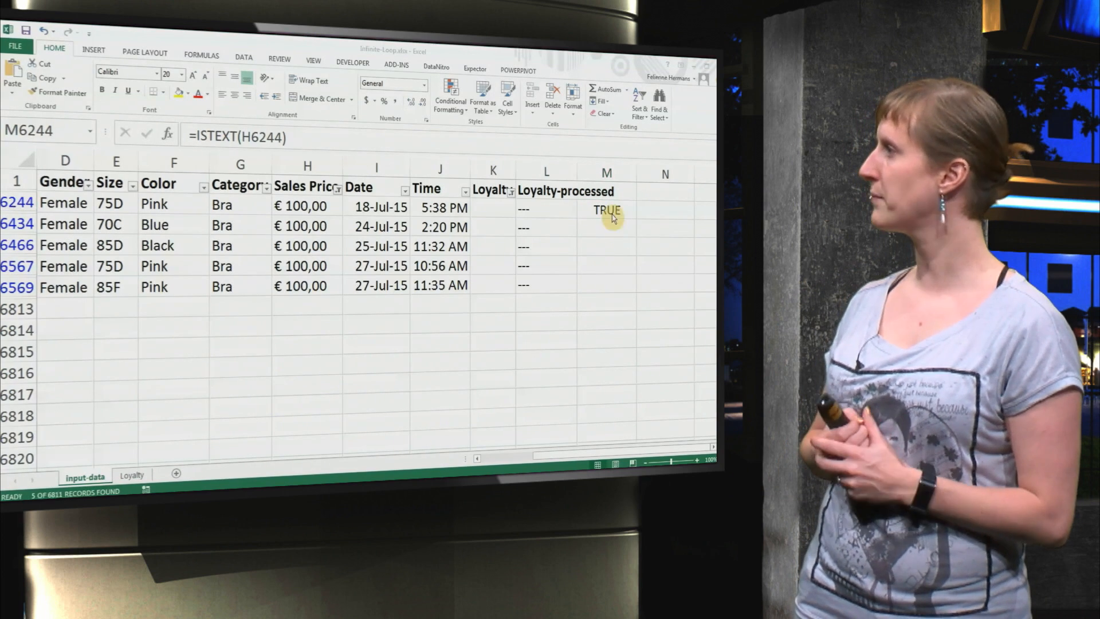
- Replace M6244 with =NUMBERVALUE(H6244,",") to convert the text price to 100
left_click(606, 210)
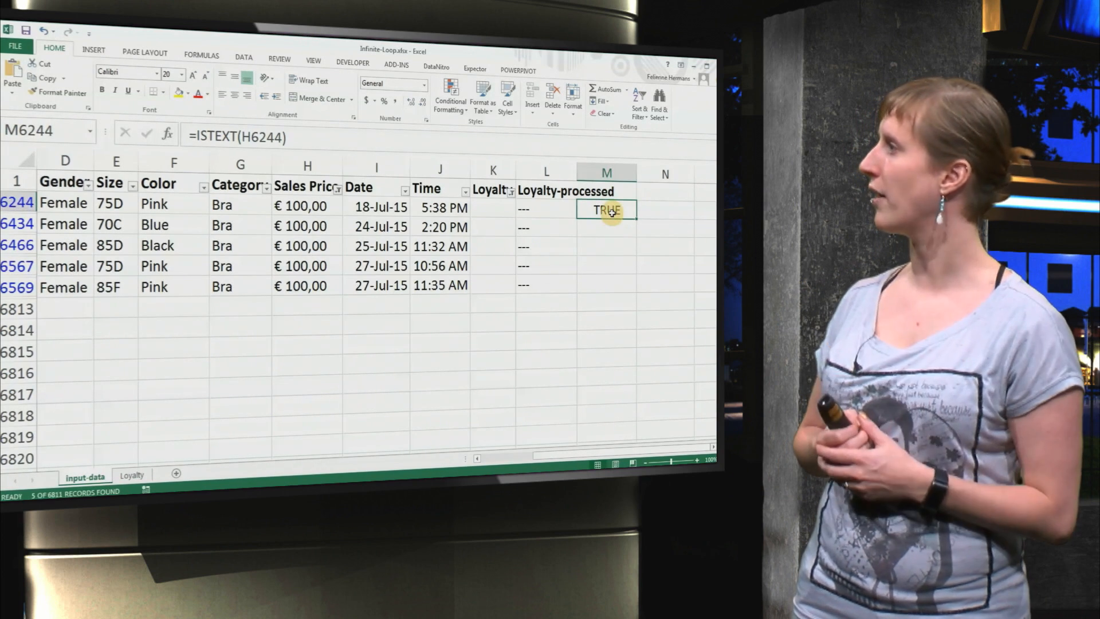
double_click(606, 209)
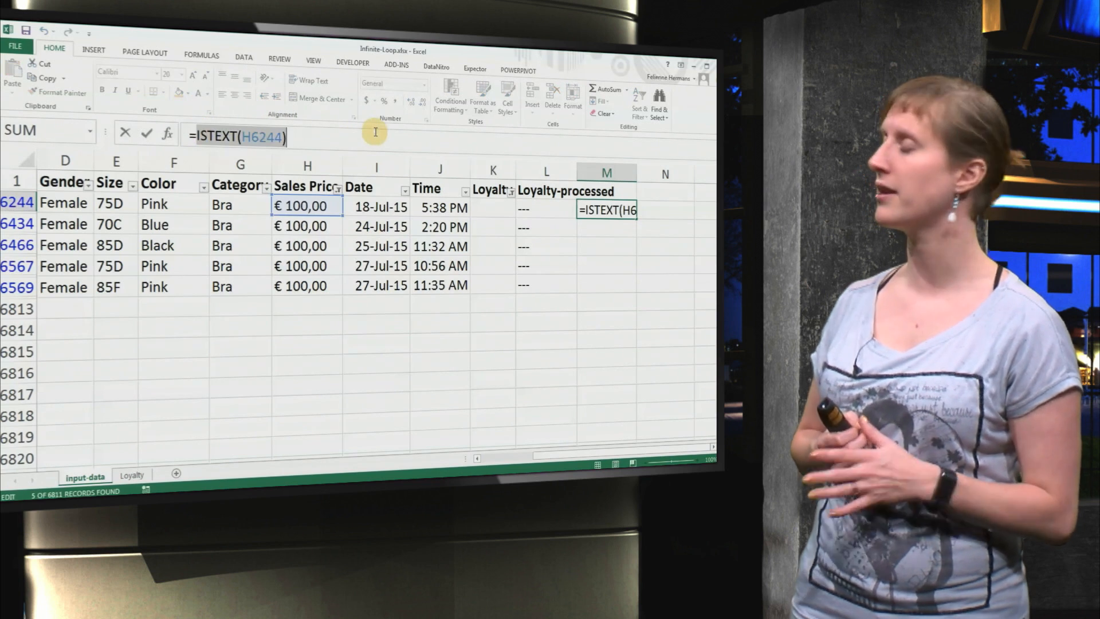
type("=num")
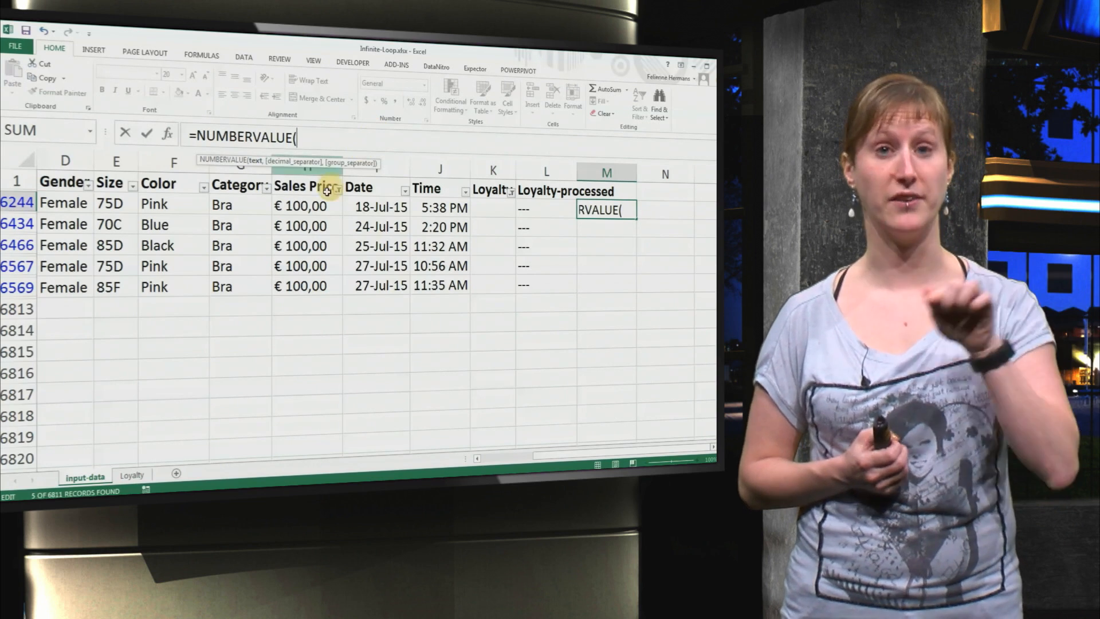
left_click(300, 206)
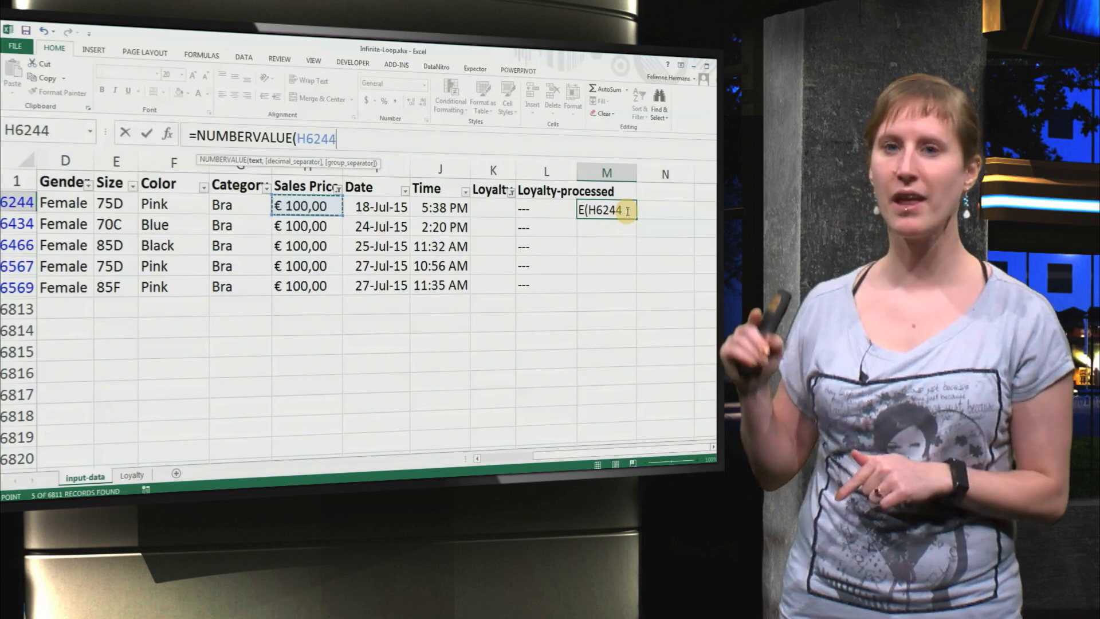
type(",\",")
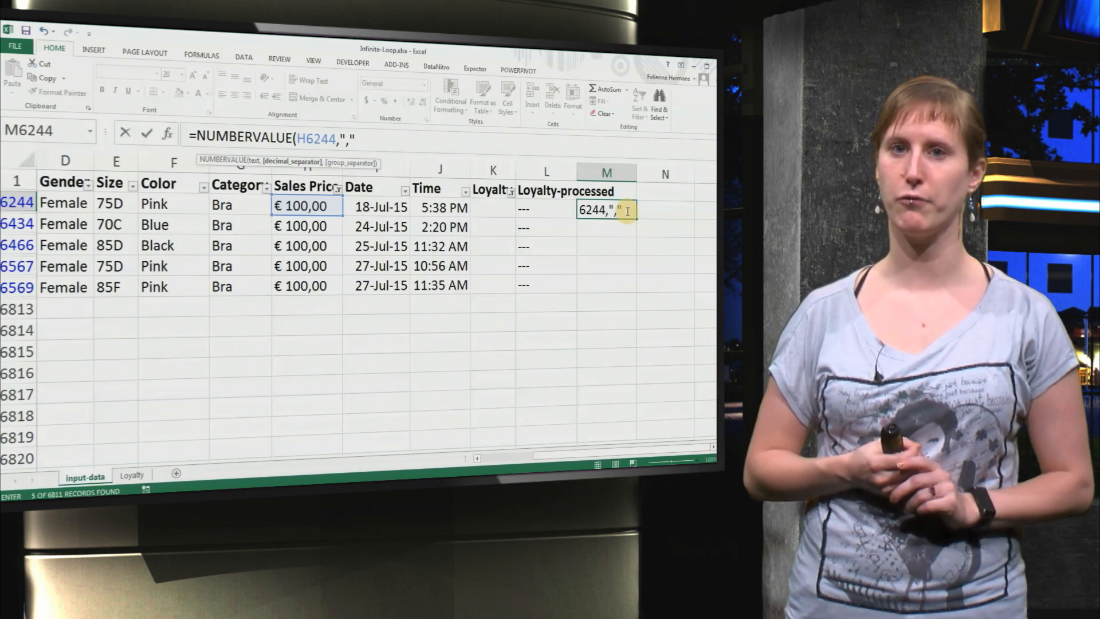
key("enter")
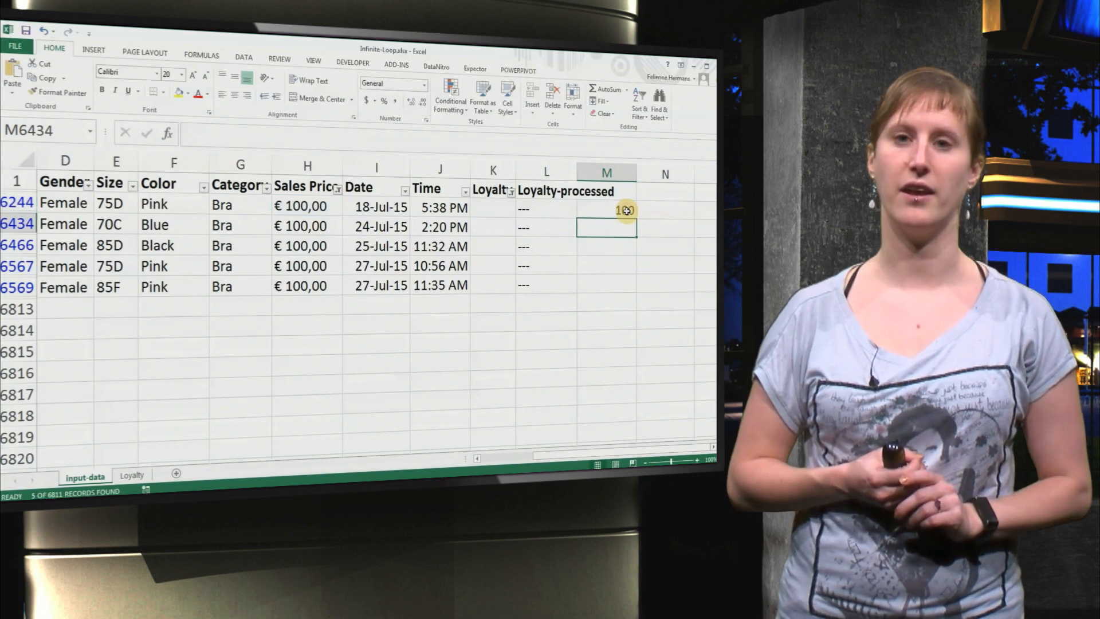
- Fill the conversion down to M6569 and sum two converted values to 200 in N6244
left_click(606, 210)
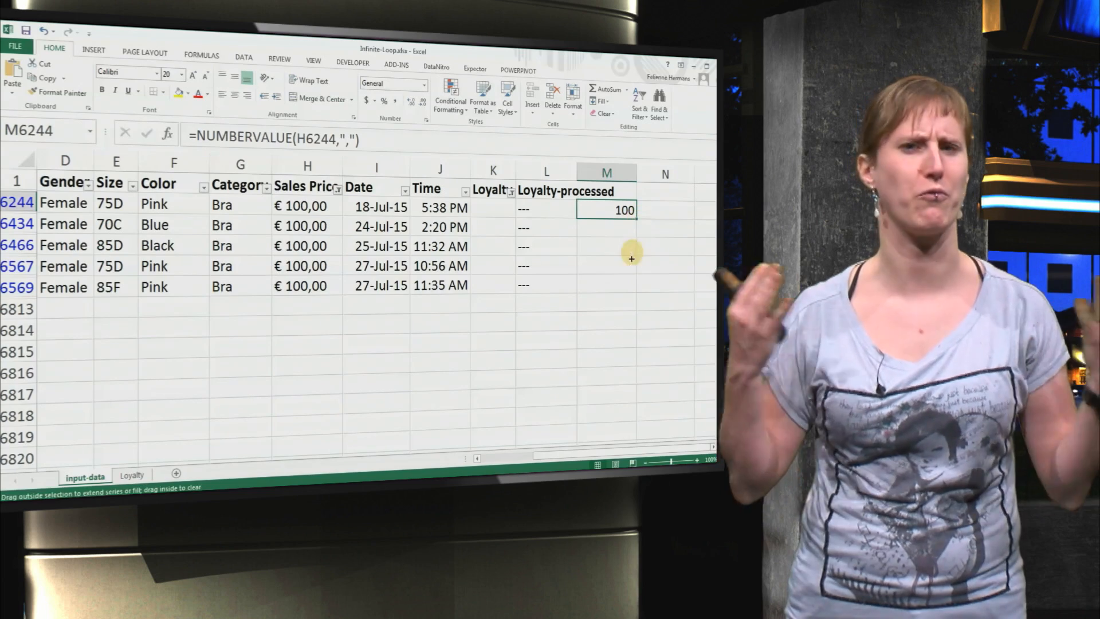
left_click_drag(606, 210, 607, 285)
type("=M6244+")
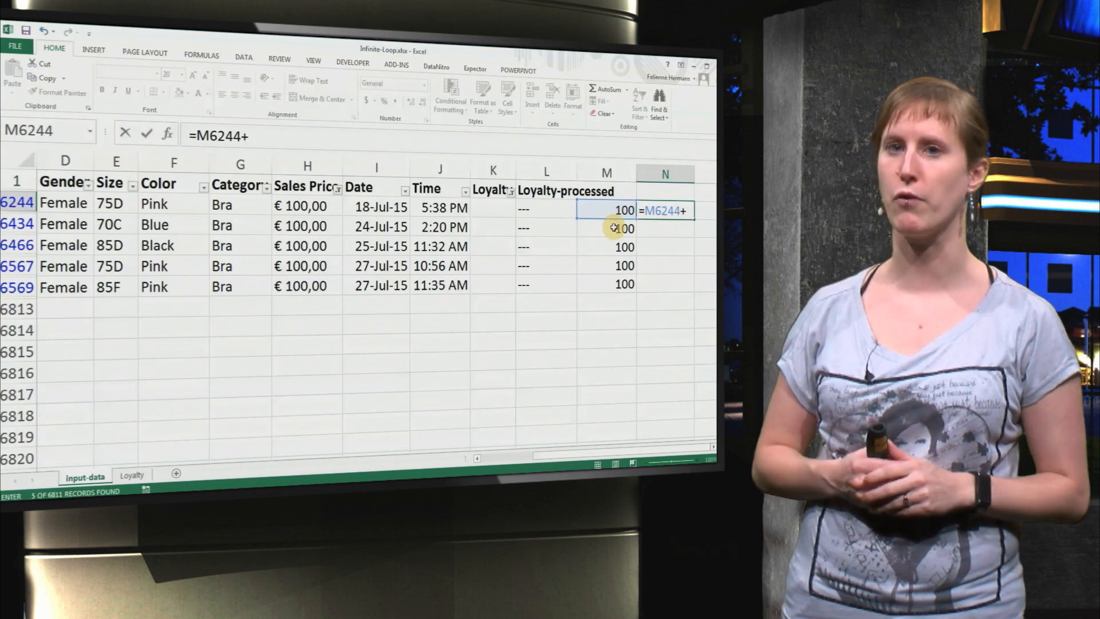
key("enter")
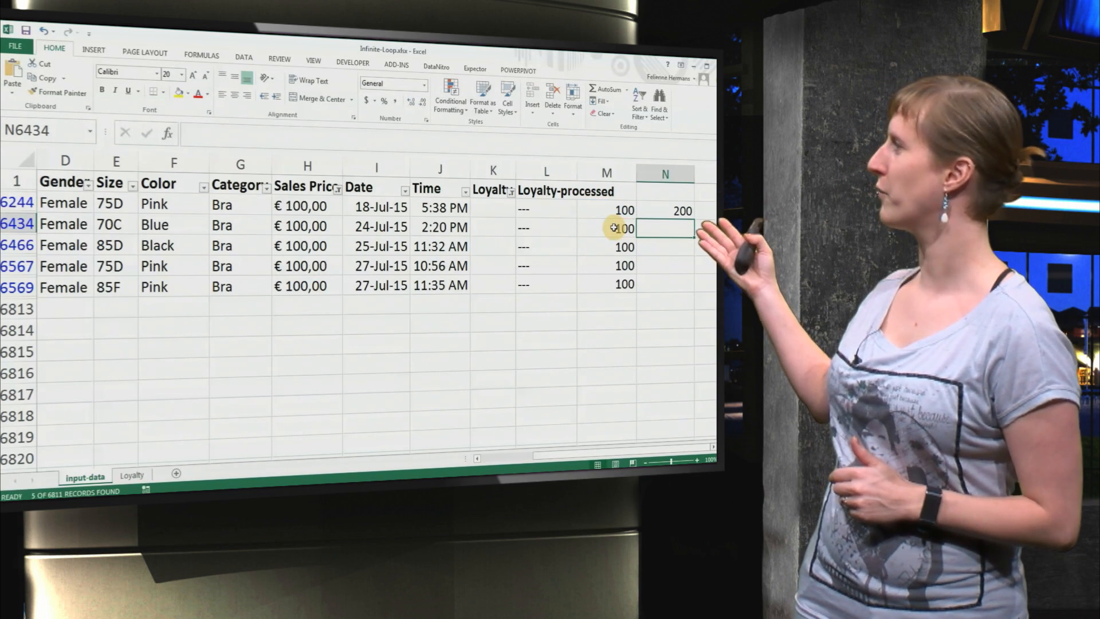